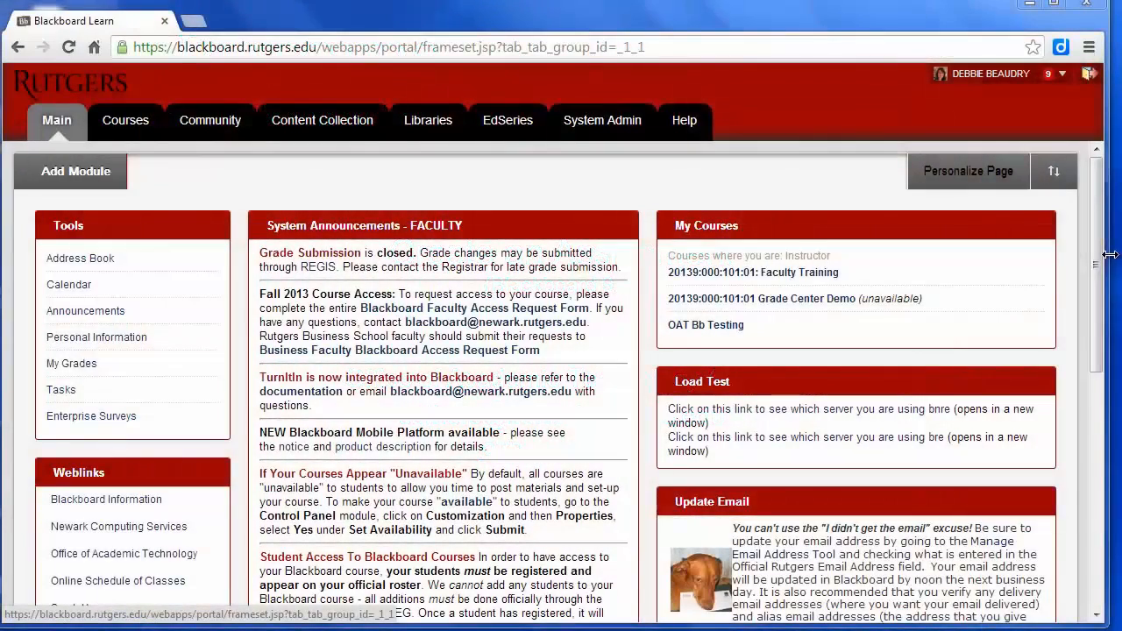
Step: Open the Faculty Training course from the My Courses list
{"action": "left_click", "coordinate": [752, 272]}
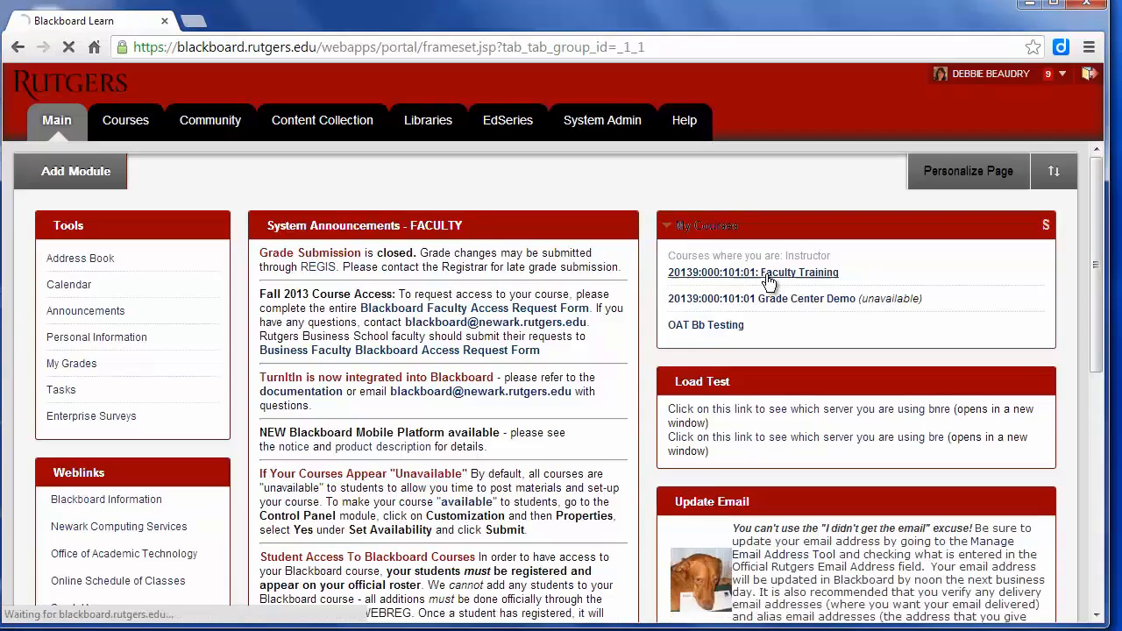
{"action": "left_click", "coordinate": [752, 272]}
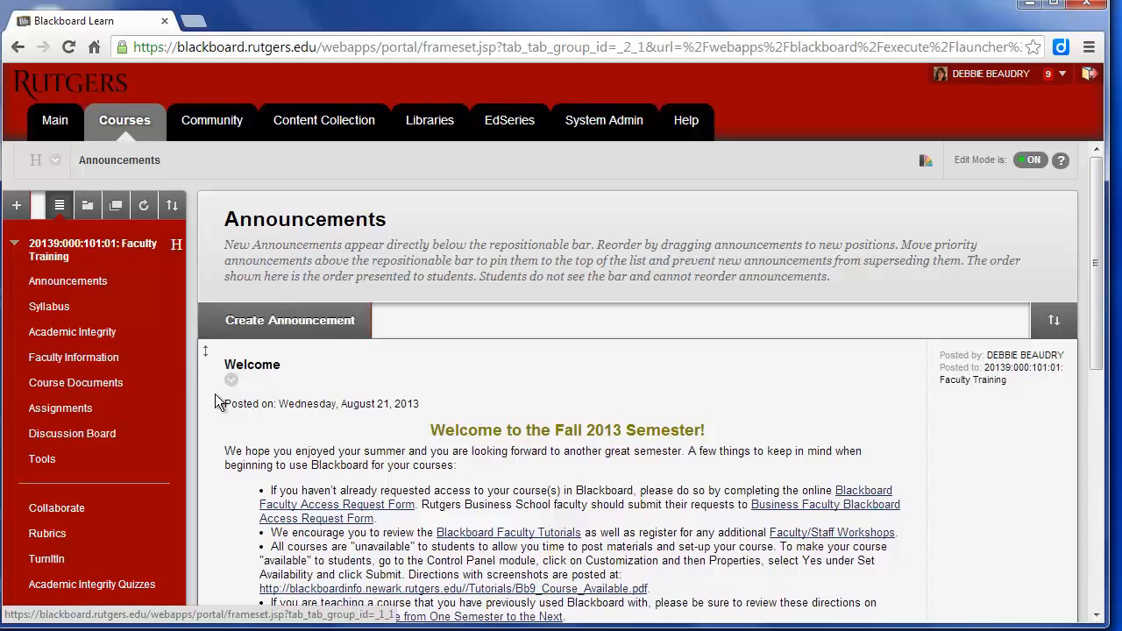
{"action": "mouse_move", "coordinate": [59, 408]}
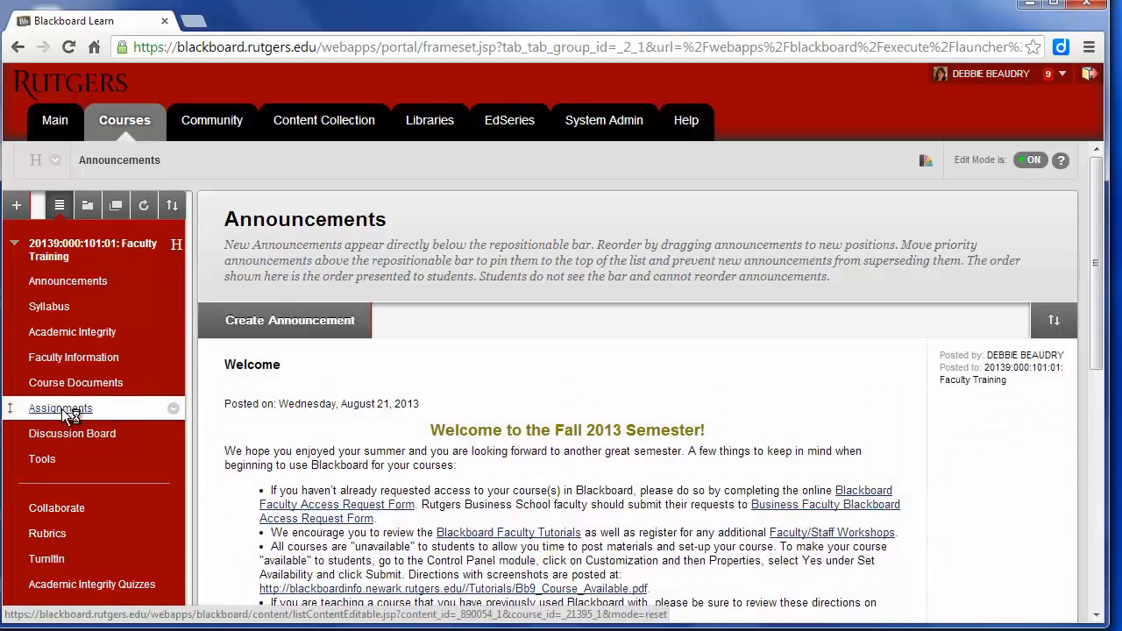
Step: In the Assignments area, start a new Assignment from the Assessments menu
{"action": "left_click", "coordinate": [60, 407]}
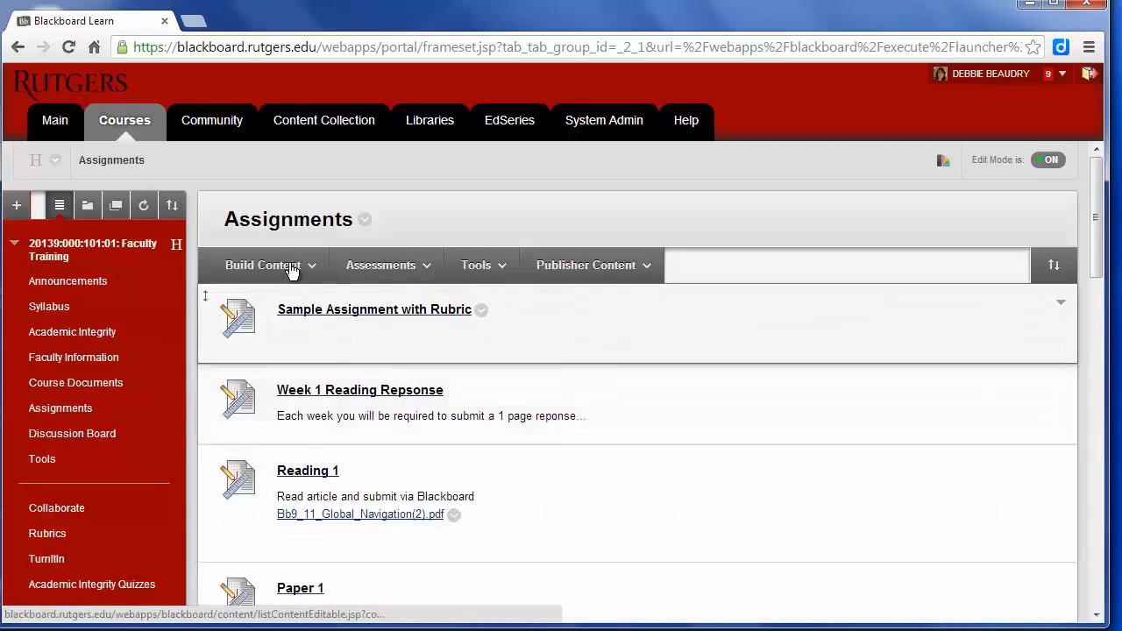
{"action": "left_click", "coordinate": [262, 264]}
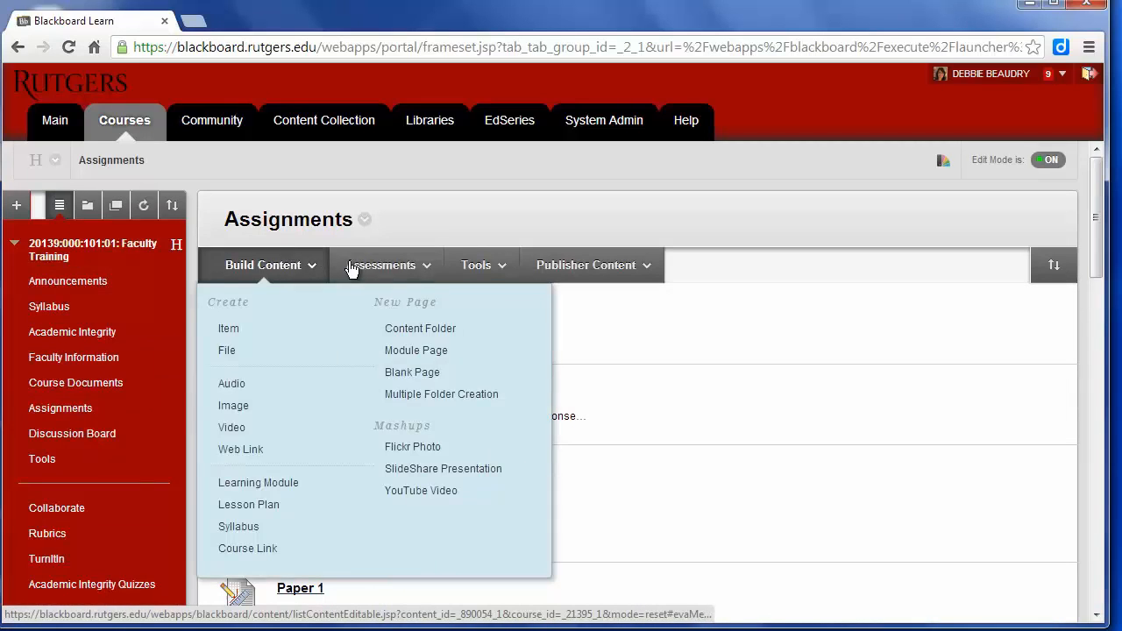
{"action": "left_click", "coordinate": [381, 265]}
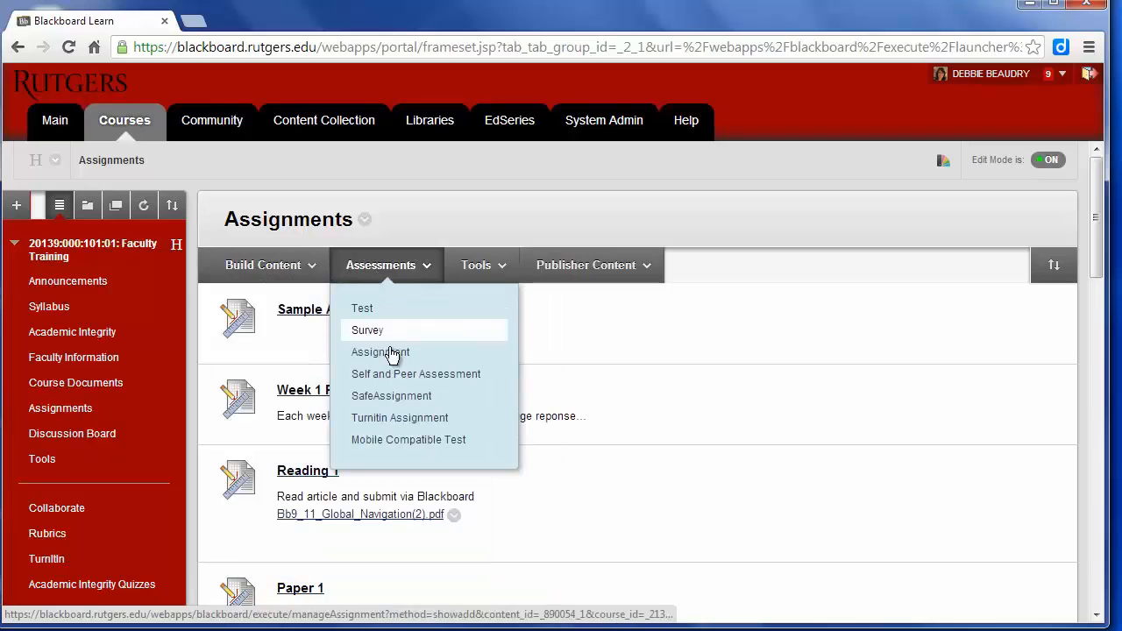
{"action": "left_click", "coordinate": [380, 351]}
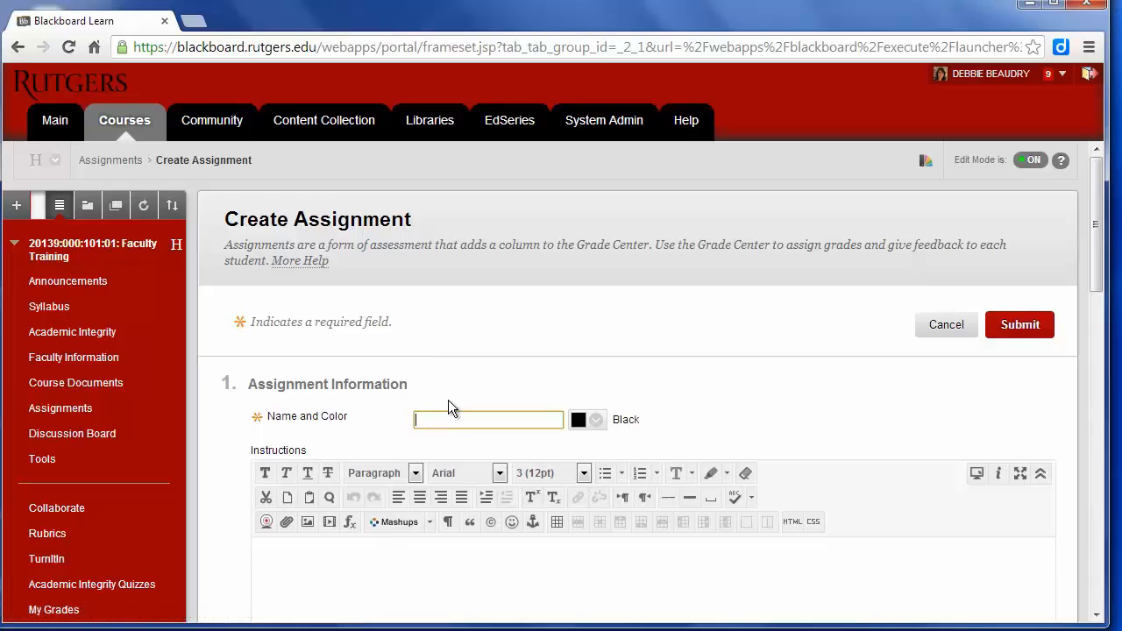
Step: Name the assignment 'Midterm exam' and enter the case-study essay instructions
{"action": "type", "text": "Midterm"}
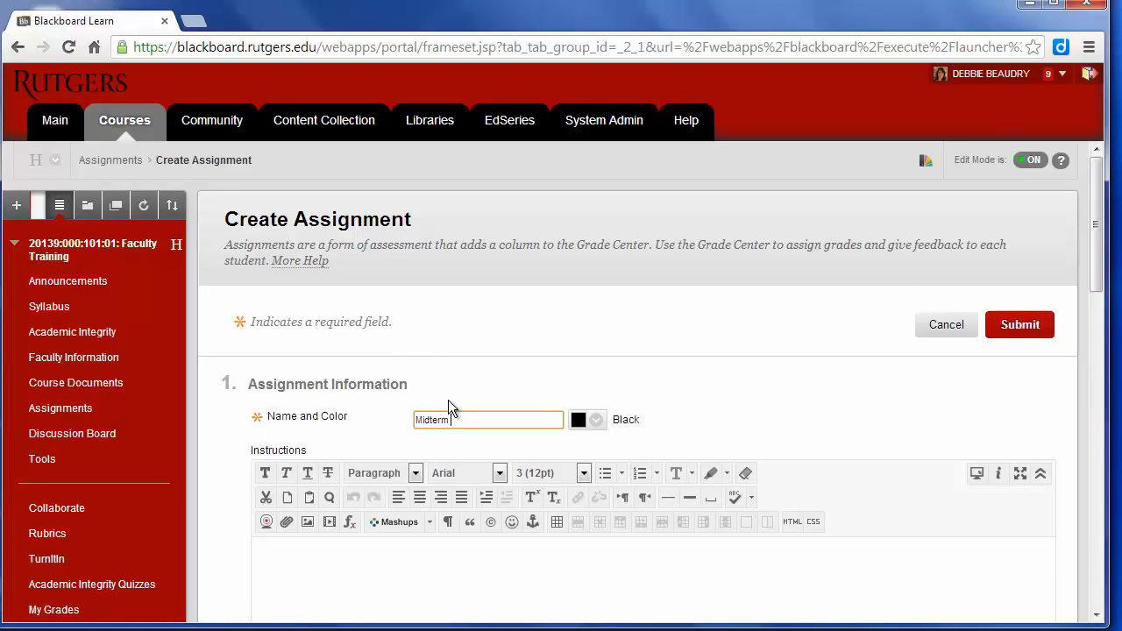
{"action": "type", "text": "exam"}
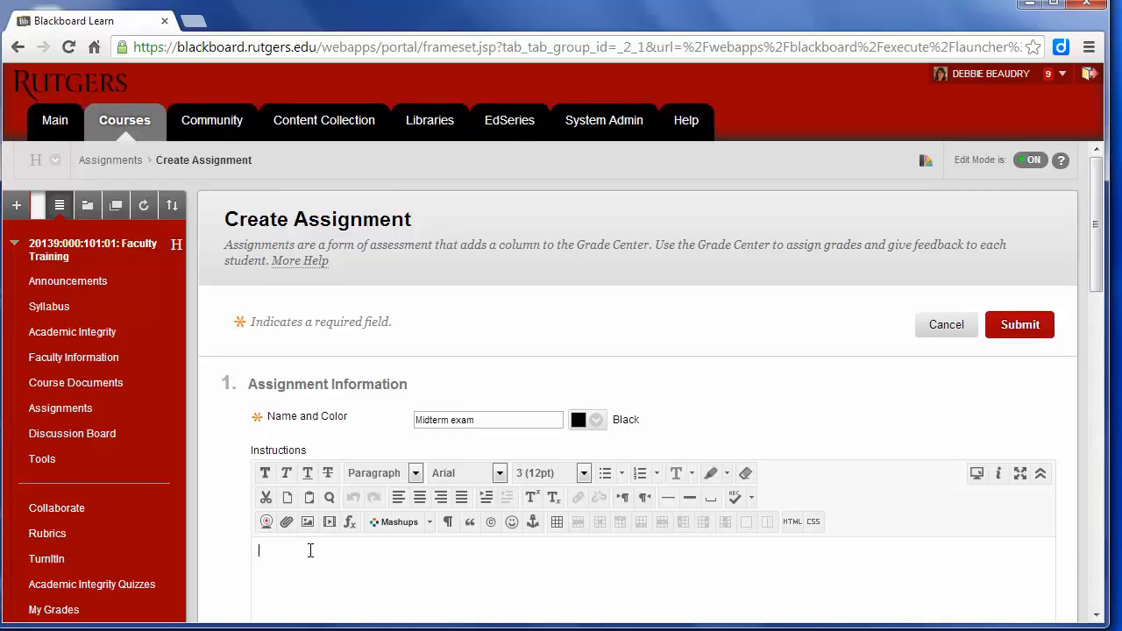
{"action": "type", "text": "Read the attached case study. Then, describe in a essay your interpretation of the problem this company if facing and your recommendations for a resolution. Cite at least two resources to support your recommendation."}
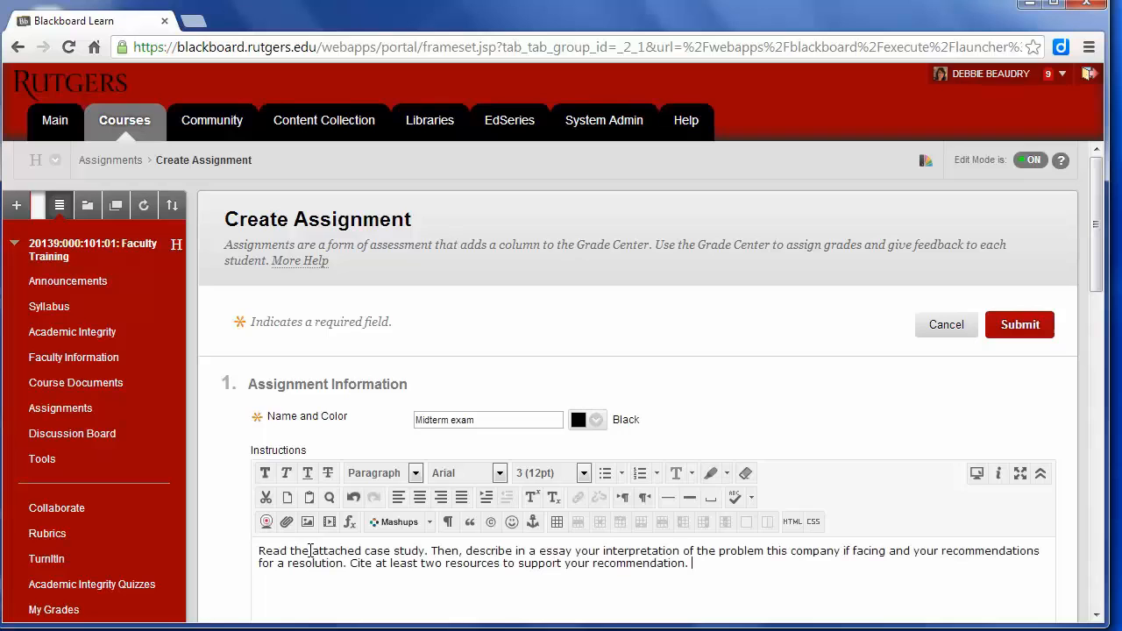
{"action": "scroll", "scroll_direction": "down", "scroll_amount": 3}
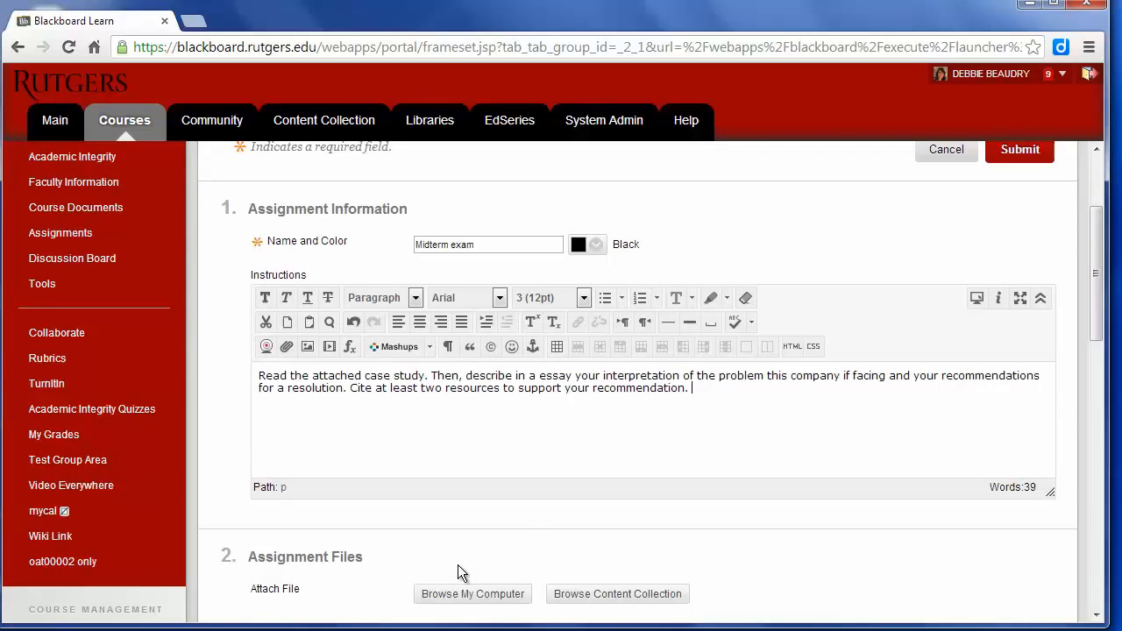
{"action": "scroll", "scroll_direction": "down", "scroll_amount": 3}
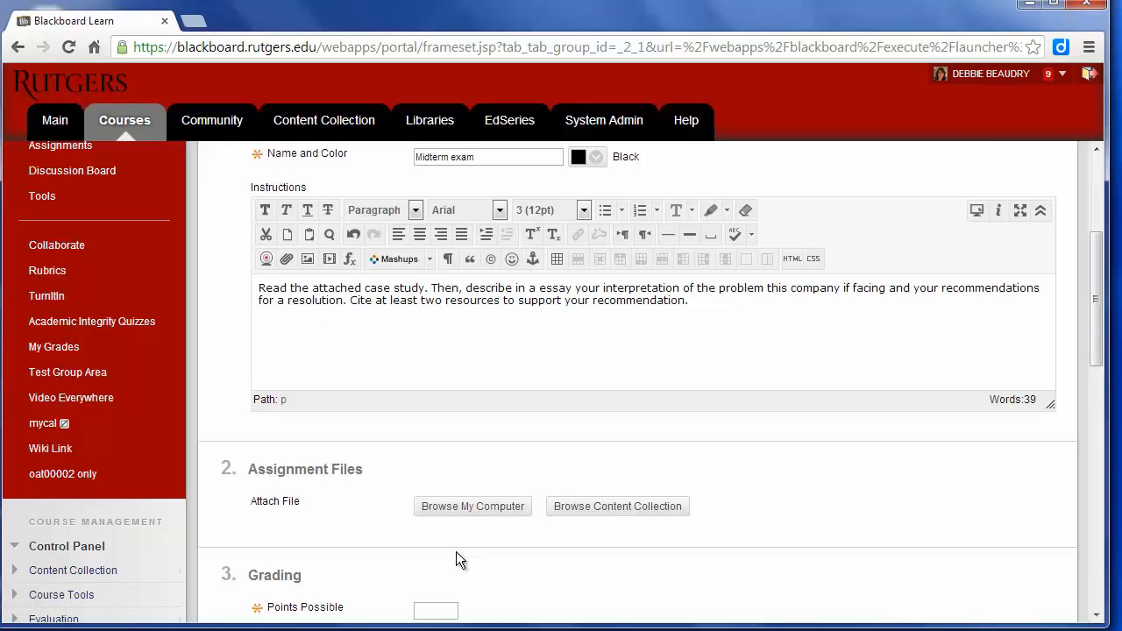
{"action": "mouse_move", "coordinate": [447, 513]}
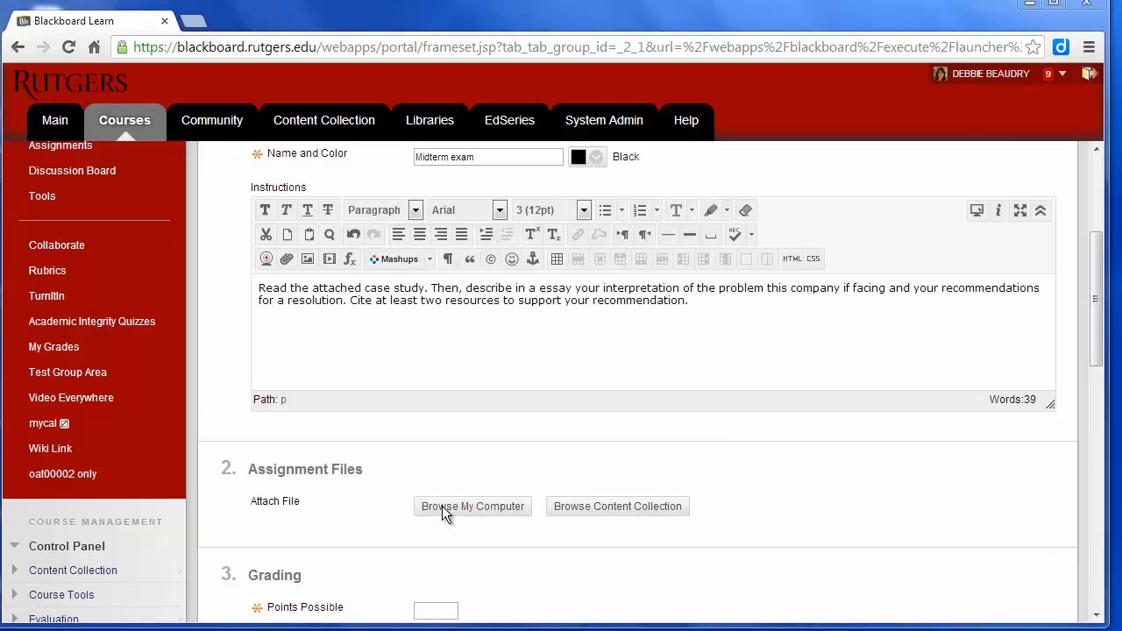
Step: Attach Case Study 1.docx from the Desktop to the assignment
{"action": "left_click", "coordinate": [472, 506]}
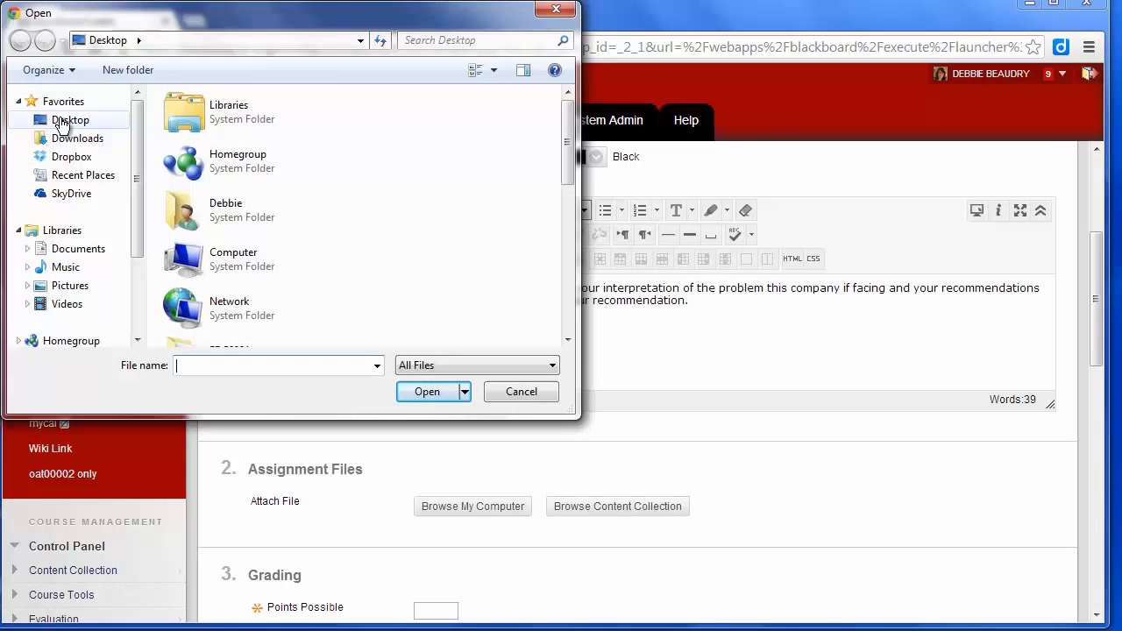
{"action": "scroll", "scroll_direction": "down", "scroll_amount": 3}
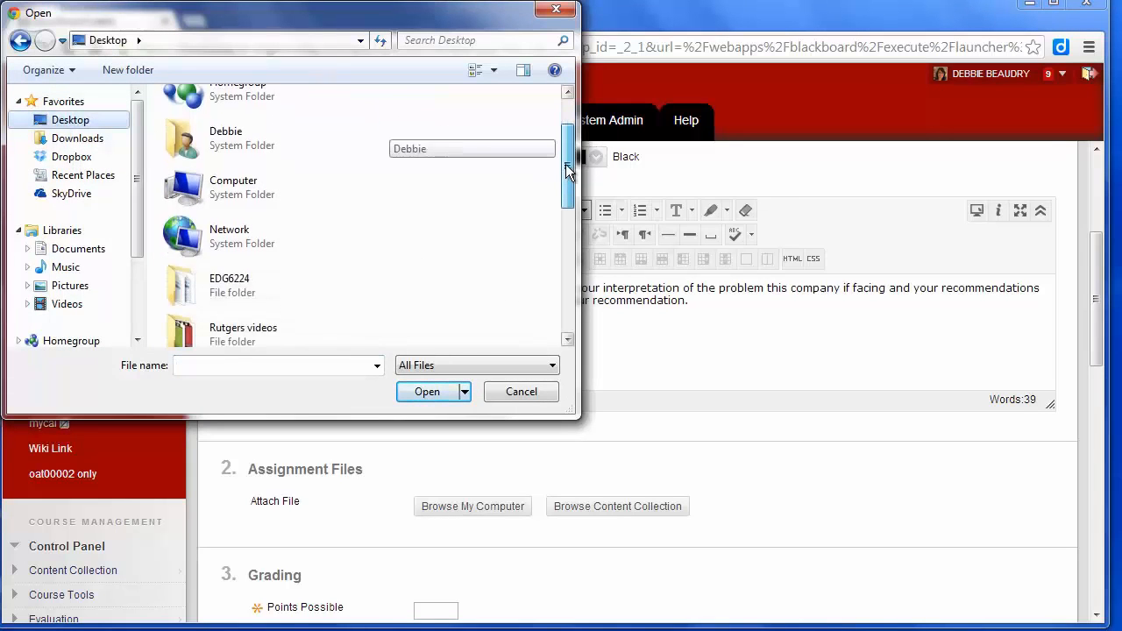
{"action": "left_click", "coordinate": [252, 263]}
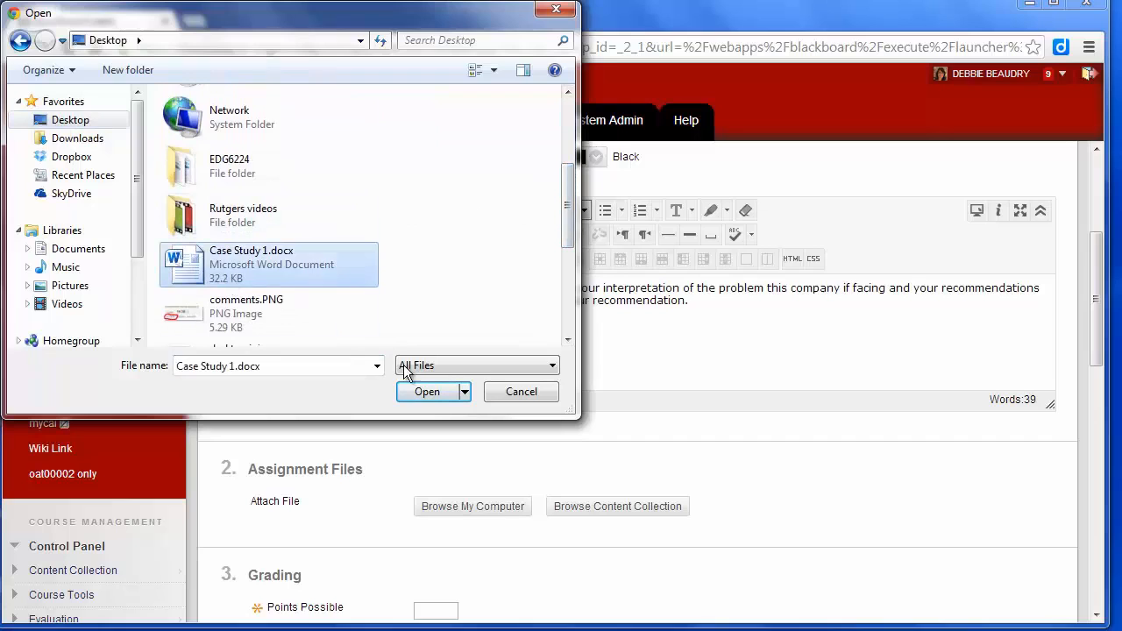
{"action": "left_click", "coordinate": [426, 392]}
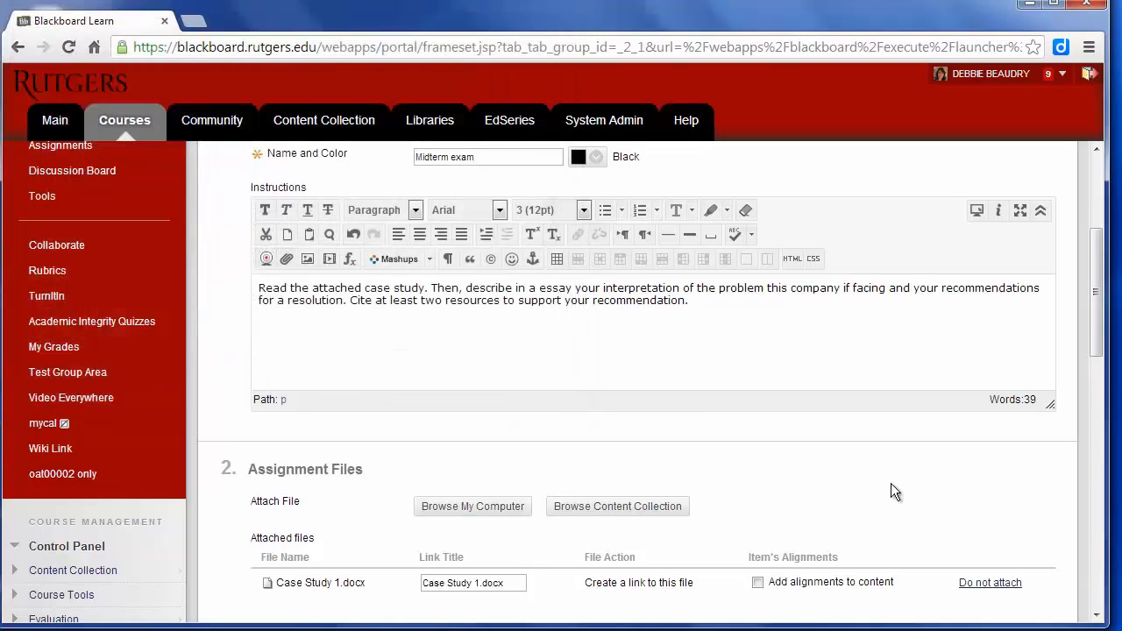
{"action": "mouse_move", "coordinate": [824, 465]}
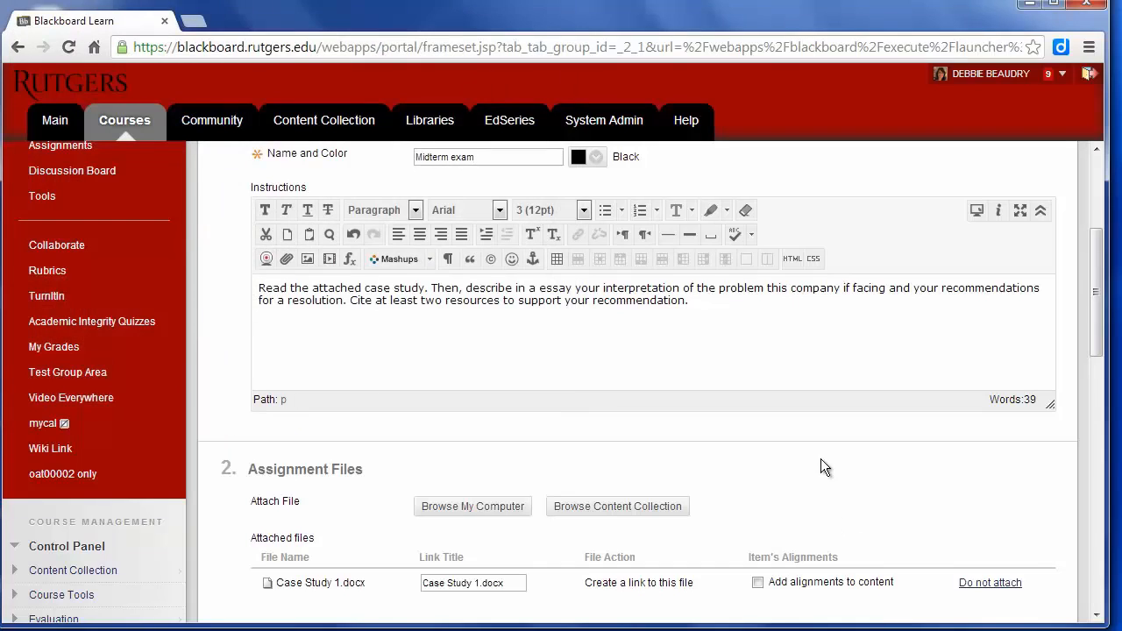
{"action": "scroll", "scroll_direction": "down", "scroll_amount": 3}
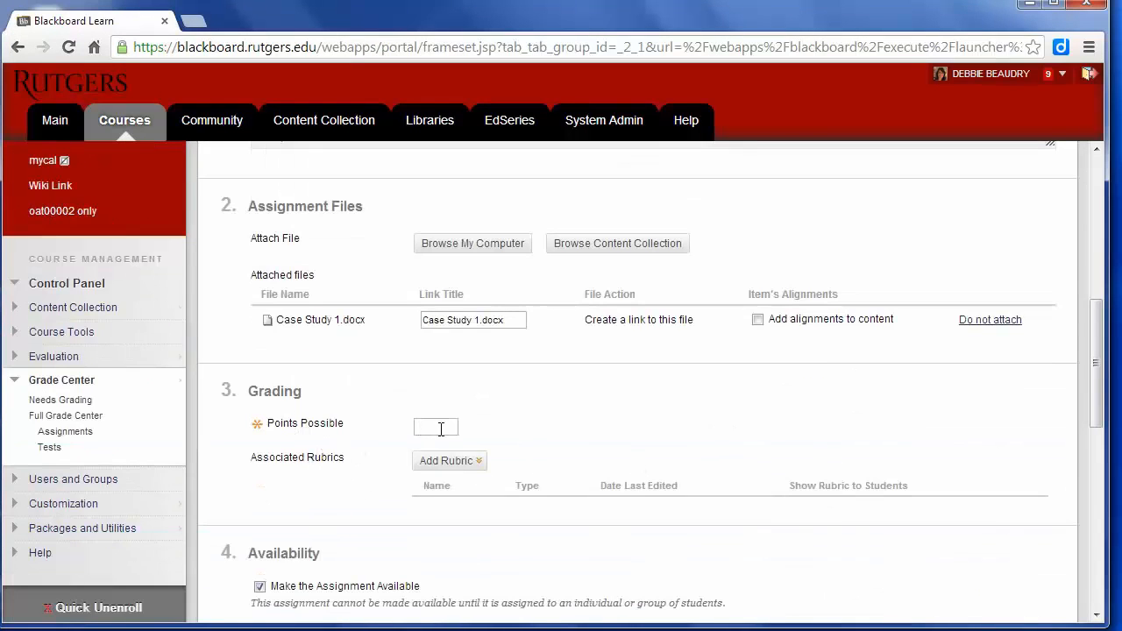
Step: Enter 100 as the assignment's Points Possible
{"action": "type", "text": "100"}
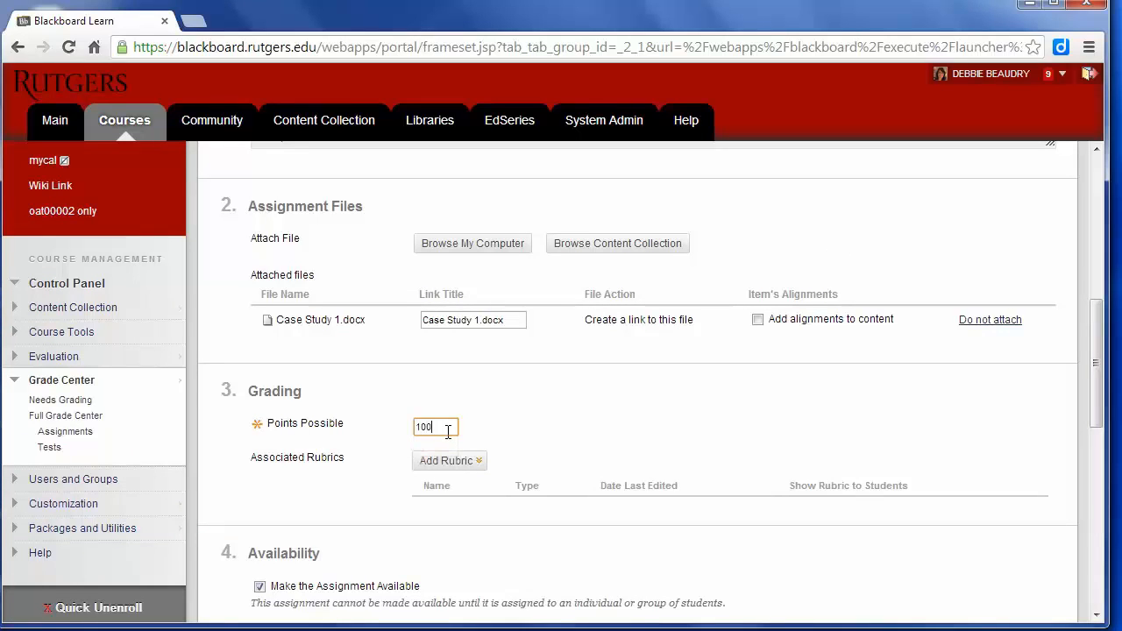
{"action": "left_click", "coordinate": [448, 460]}
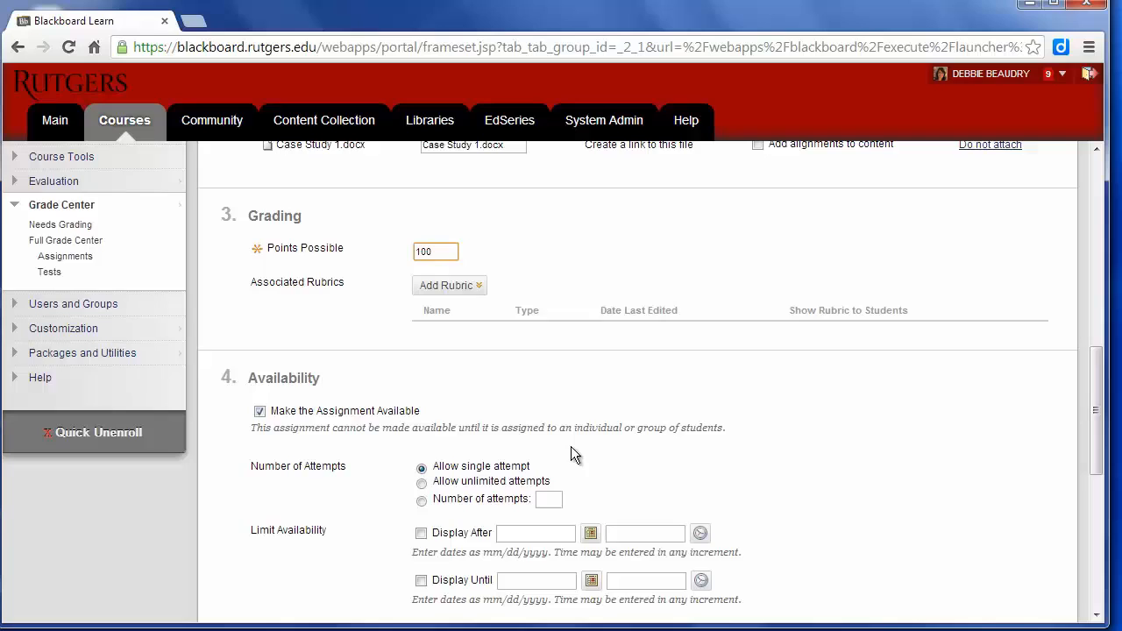
{"action": "scroll", "scroll_direction": "down", "scroll_amount": 3}
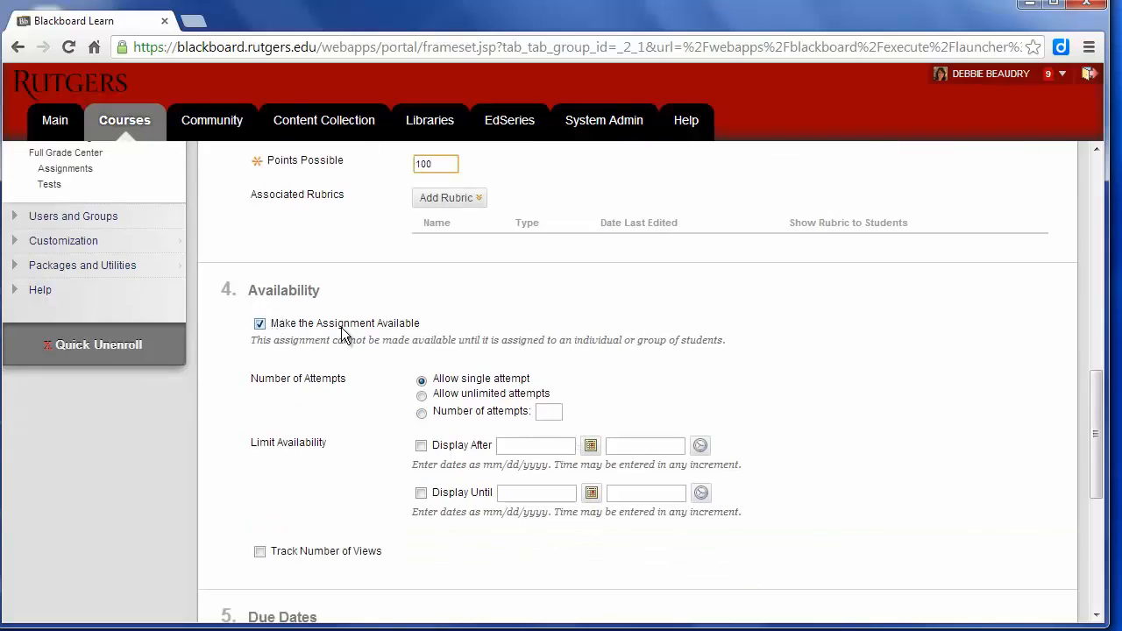
{"action": "mouse_move", "coordinate": [454, 394]}
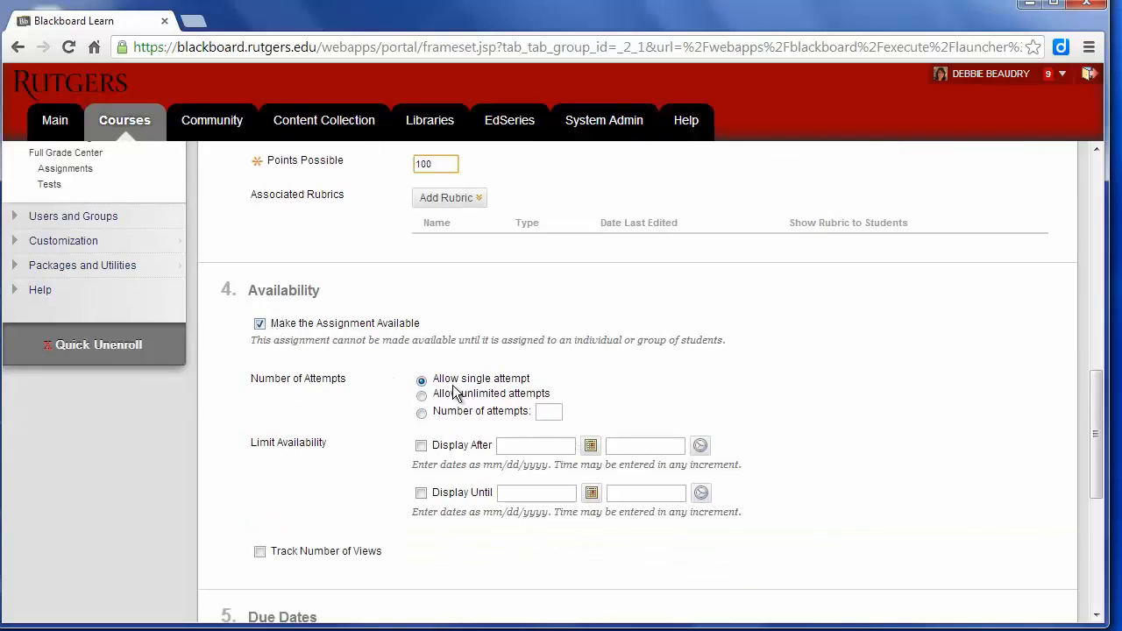
{"action": "mouse_move", "coordinate": [684, 392]}
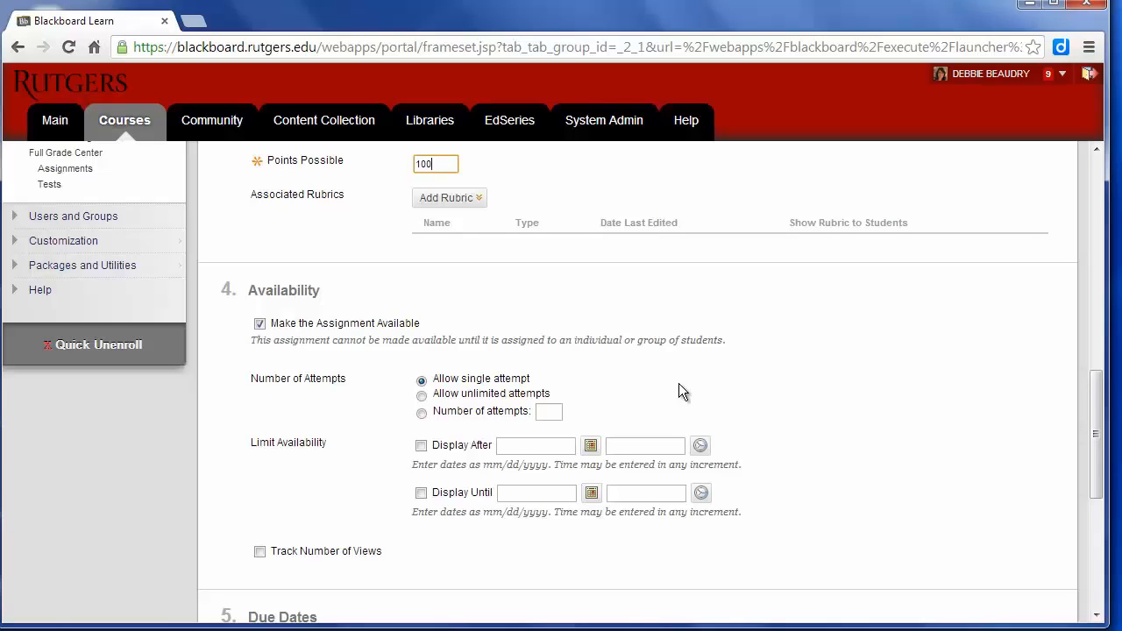
{"action": "mouse_move", "coordinate": [680, 379]}
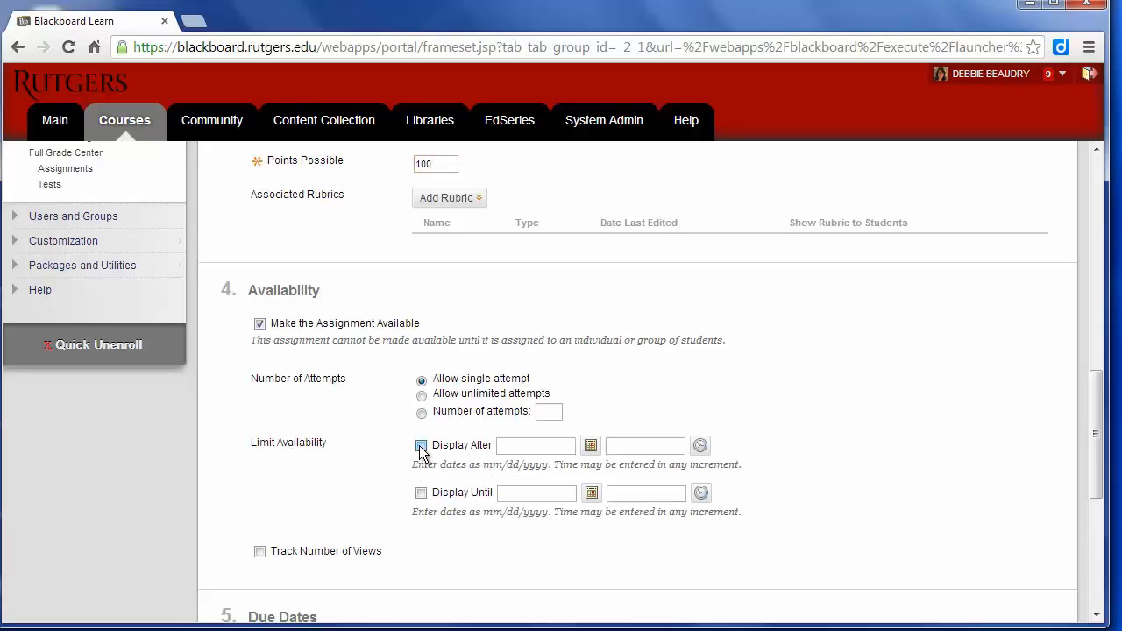
Step: Enable Display After and set it to 10/14/2013 08:00 AM
{"action": "left_click", "coordinate": [420, 446]}
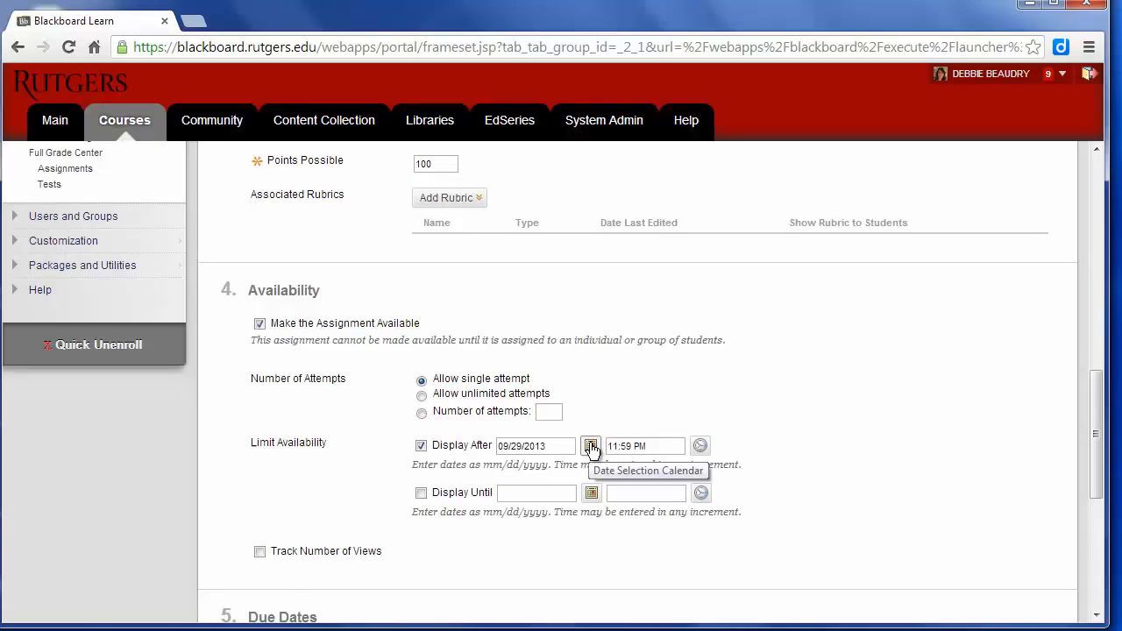
{"action": "left_click", "coordinate": [591, 446]}
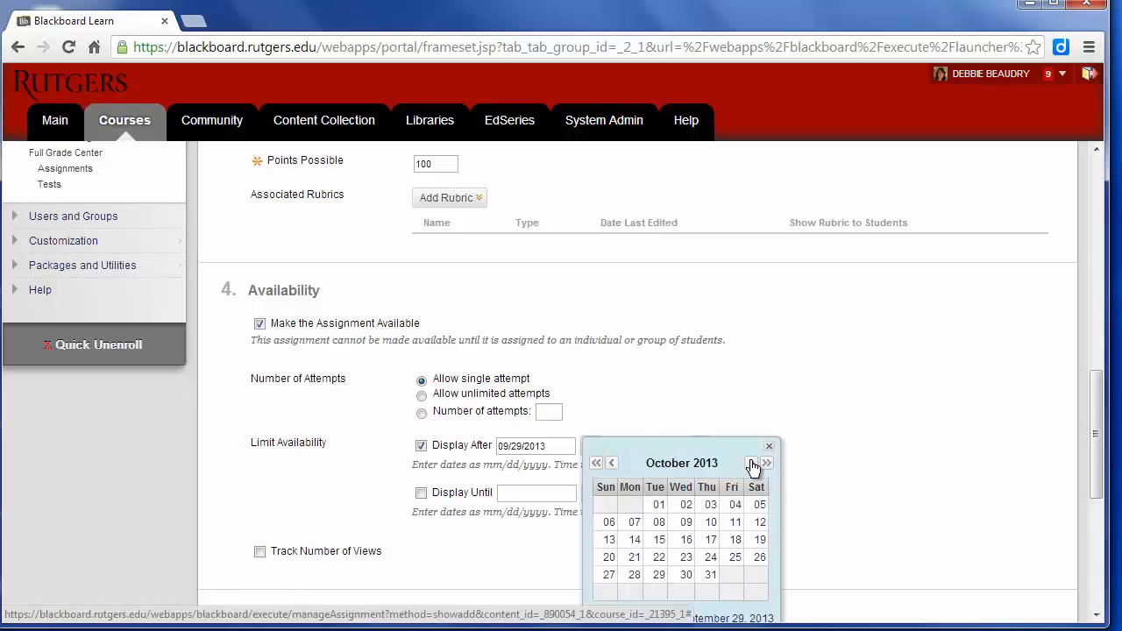
{"action": "left_click", "coordinate": [634, 539]}
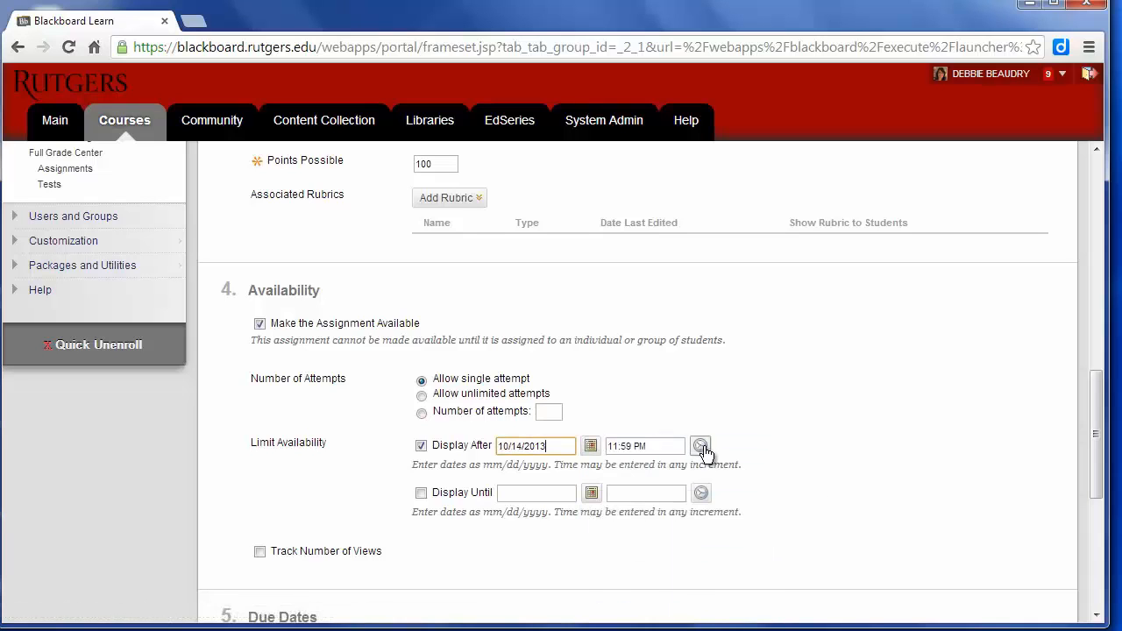
{"action": "left_click", "coordinate": [701, 445]}
{"action": "type", "text": "08:00 AM"}
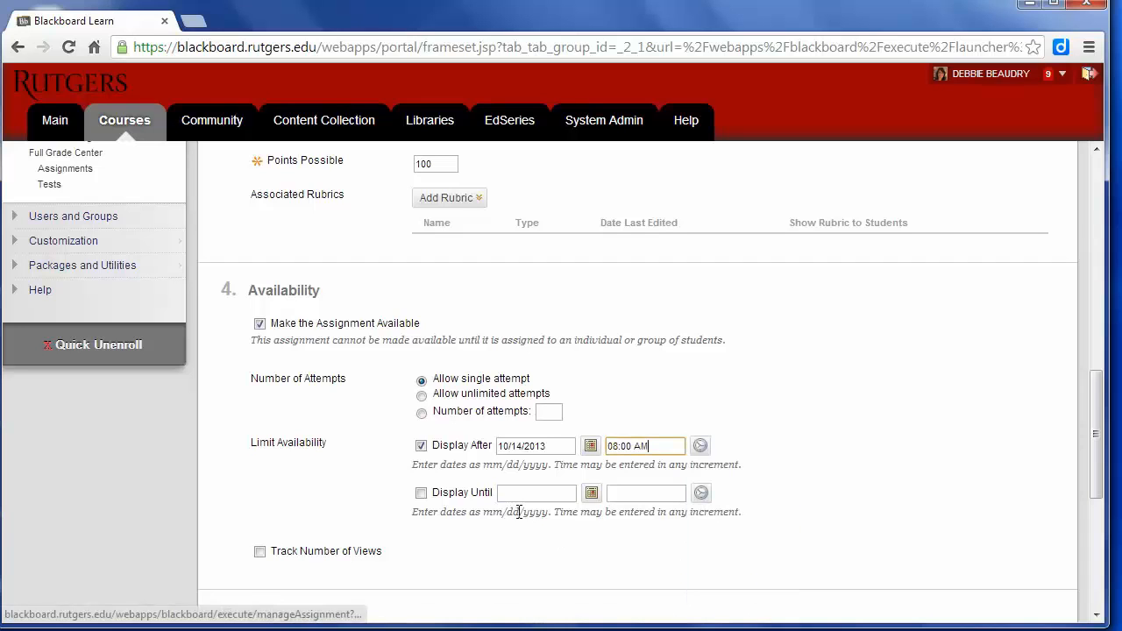
Step: Enable Display Until and set it to 10/16/2013 08:00 AM
{"action": "left_click", "coordinate": [421, 491]}
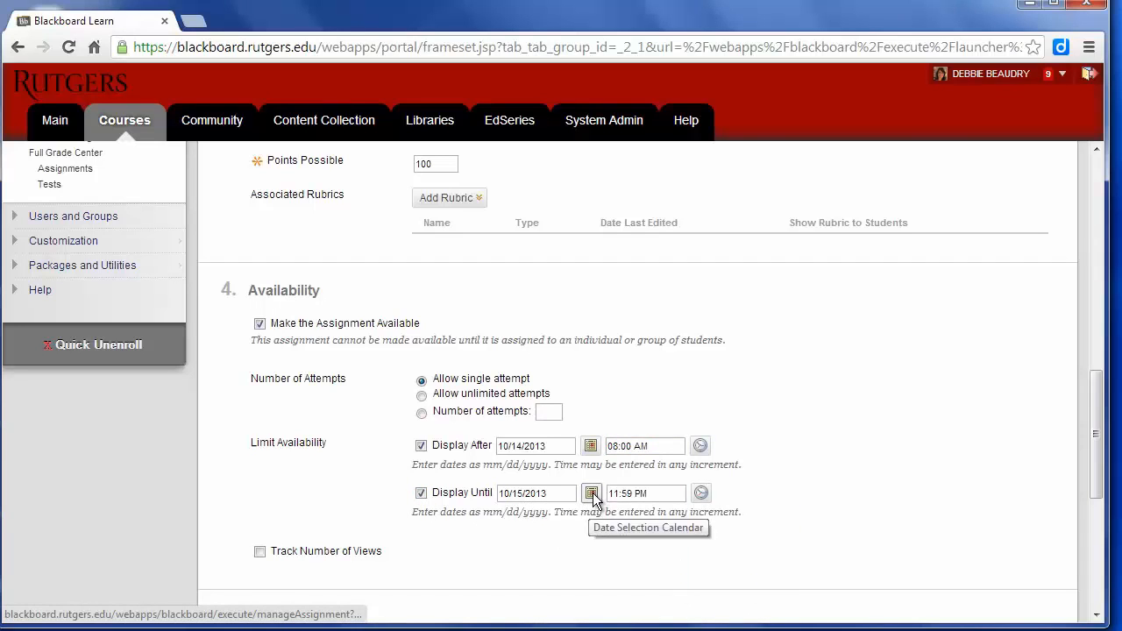
{"action": "left_click", "coordinate": [592, 492]}
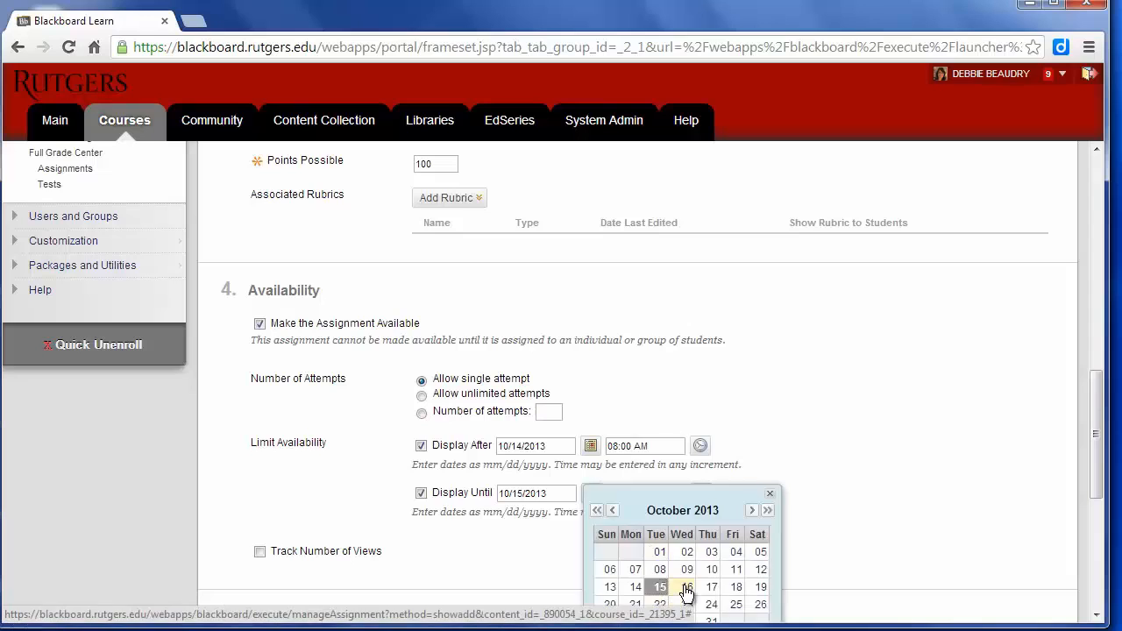
{"action": "left_click", "coordinate": [686, 586]}
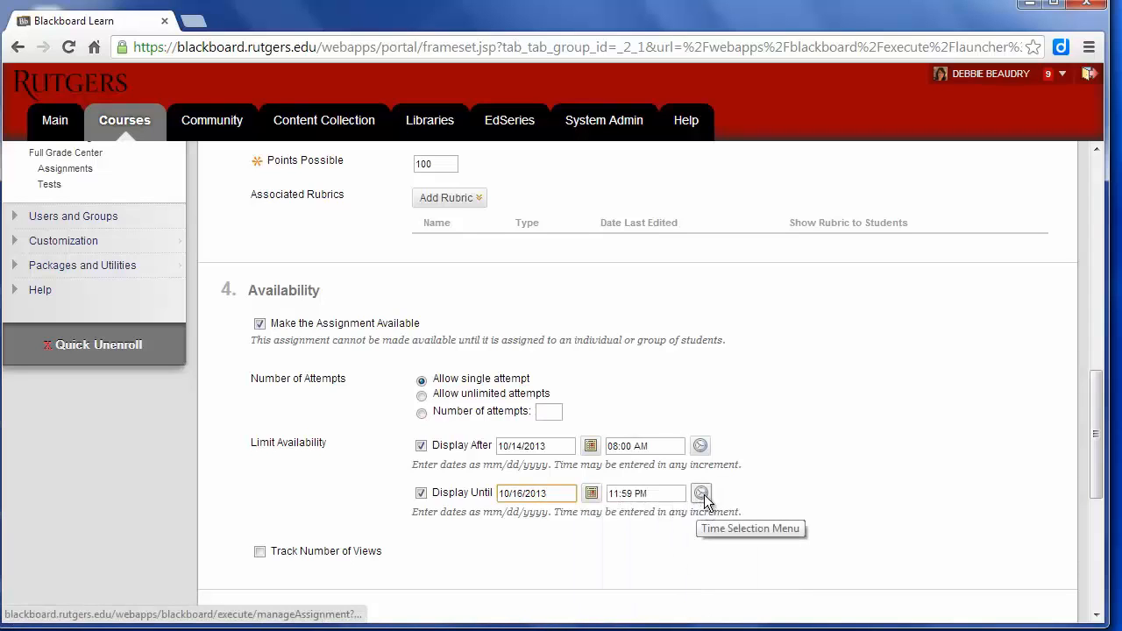
{"action": "left_click", "coordinate": [701, 492]}
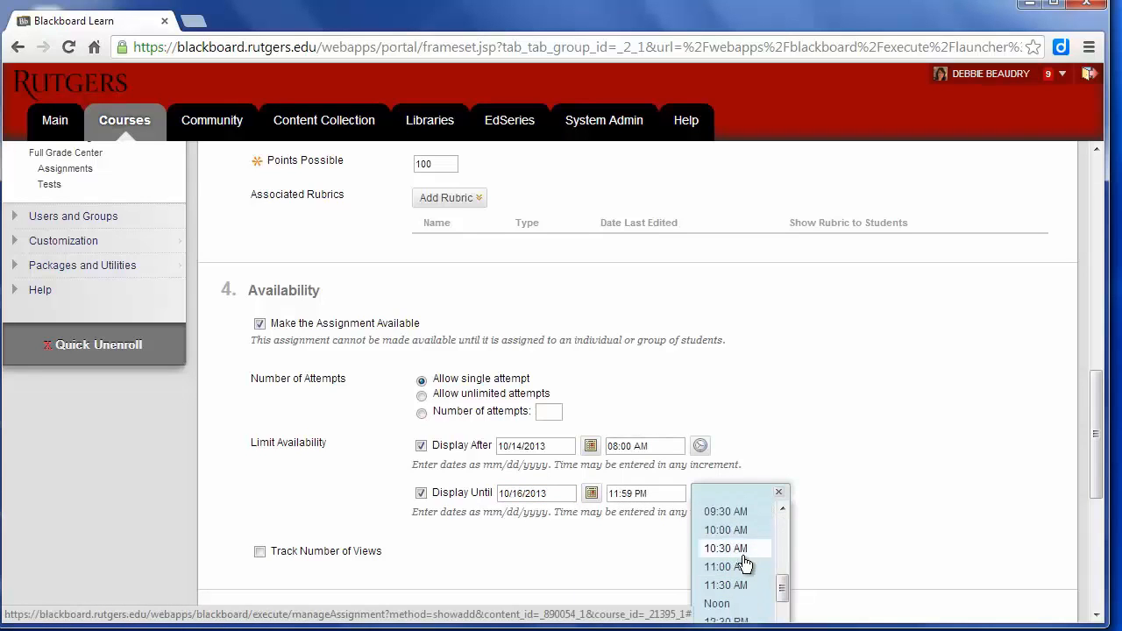
{"action": "scroll", "scroll_direction": "up", "scroll_amount": 3}
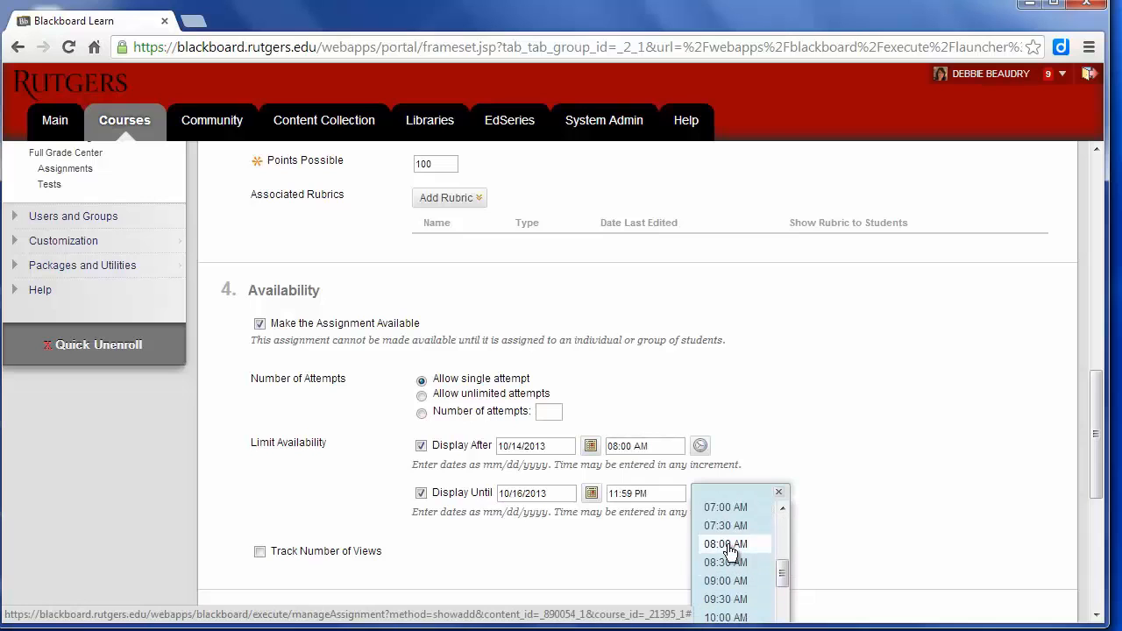
{"action": "left_click", "coordinate": [724, 544]}
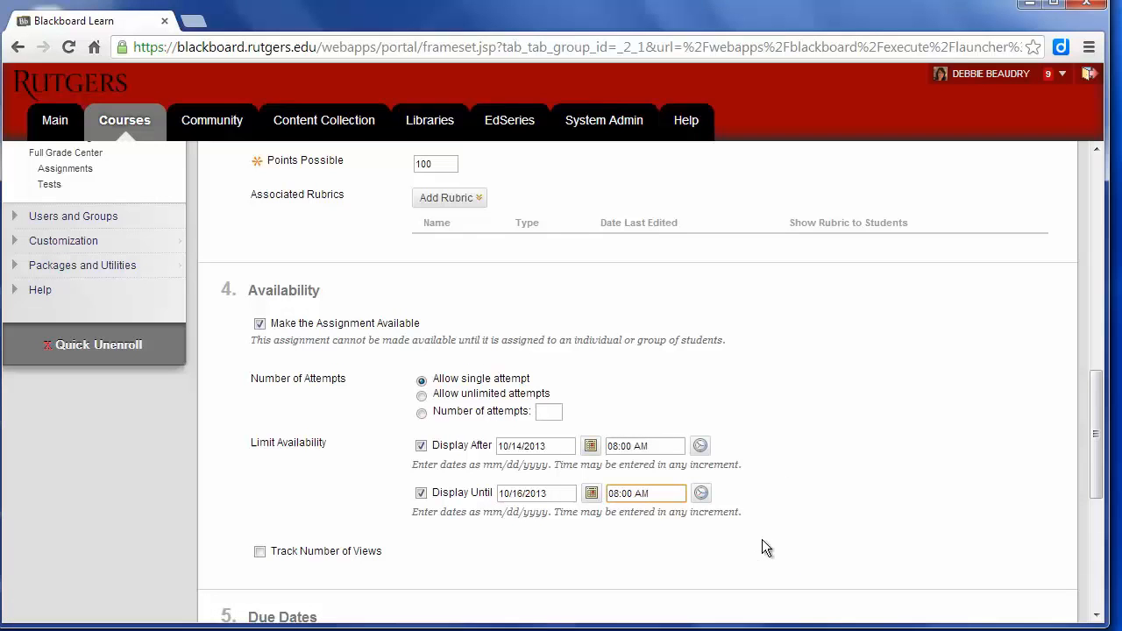
{"action": "scroll", "scroll_direction": "down", "scroll_amount": 3}
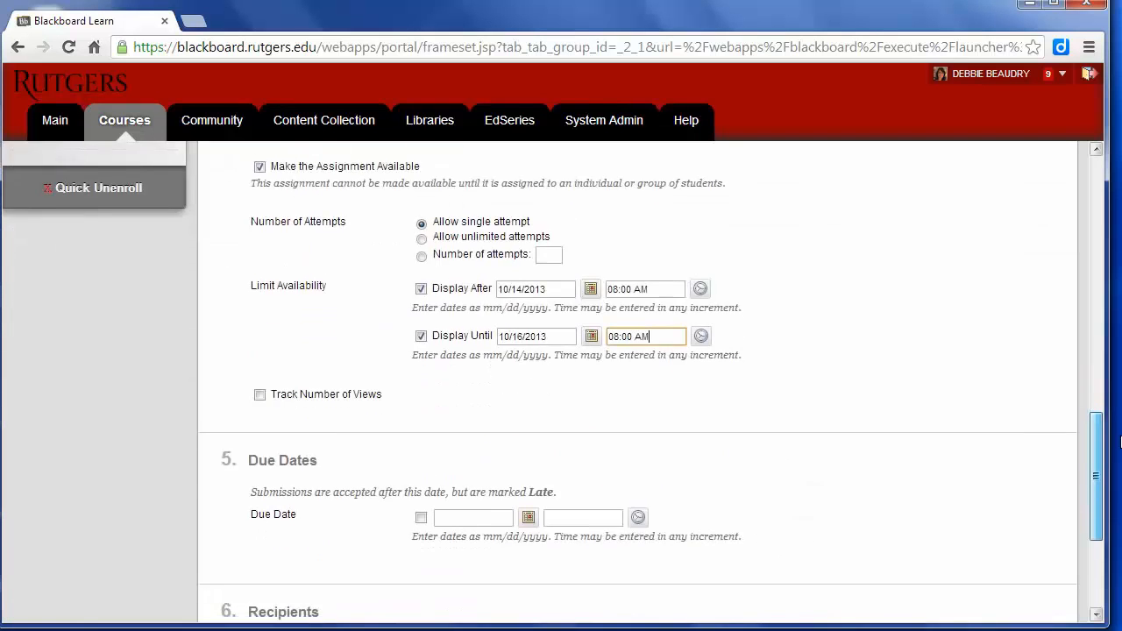
{"action": "scroll", "scroll_direction": "down", "scroll_amount": 3}
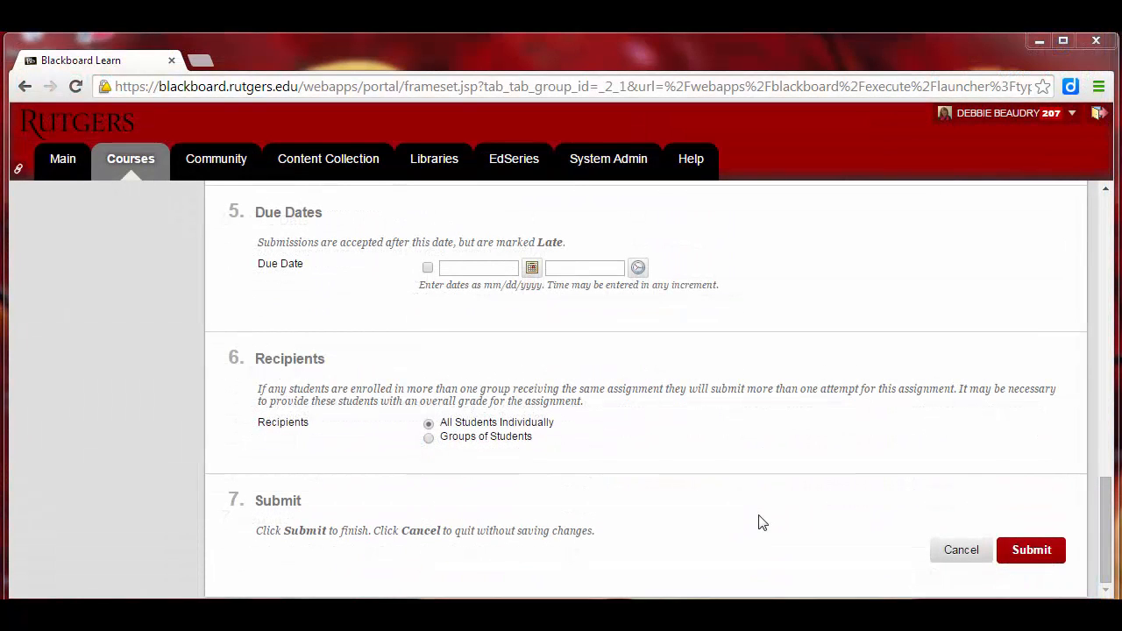
{"action": "mouse_move", "coordinate": [631, 402]}
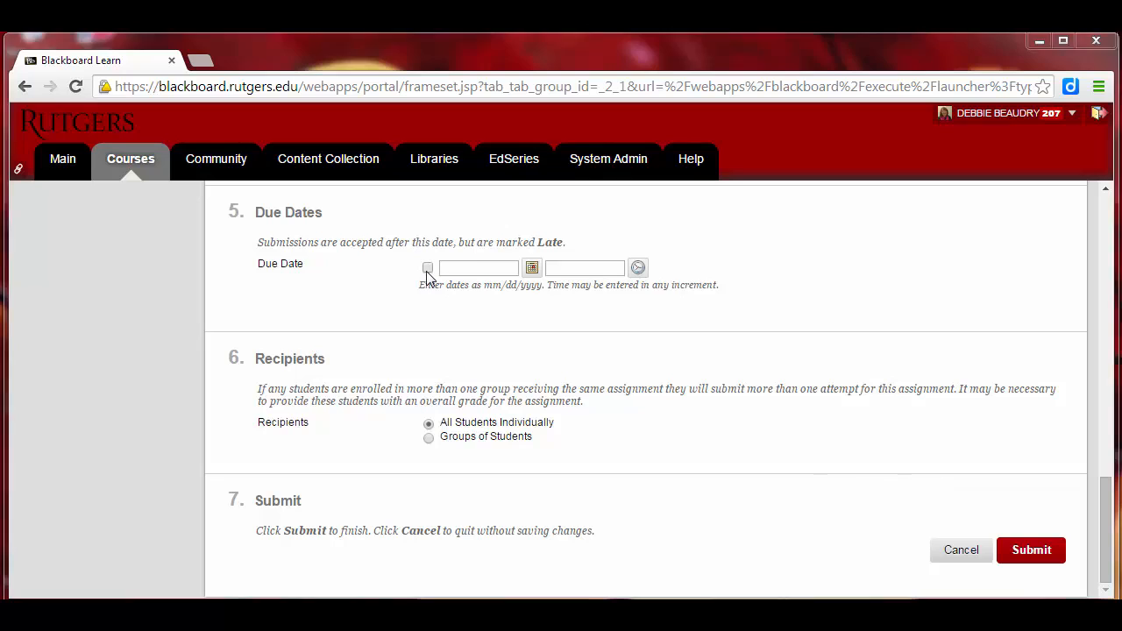
Step: Set the due date to 10/16/2013 08:00 AM and submit the assignment
{"action": "left_click", "coordinate": [428, 268]}
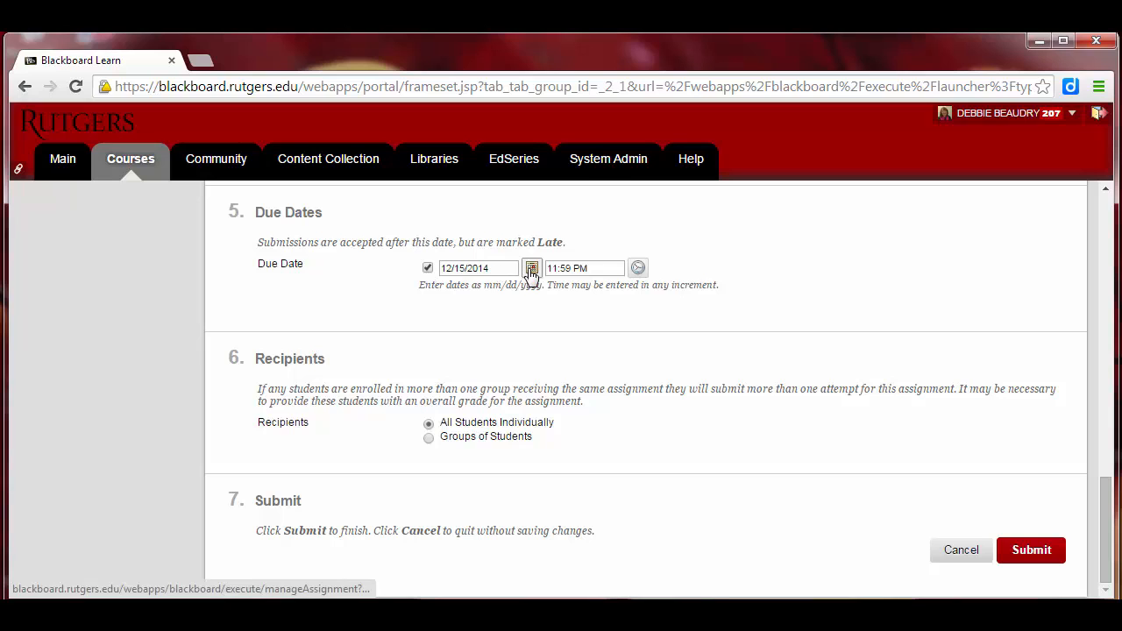
{"action": "left_click", "coordinate": [532, 268]}
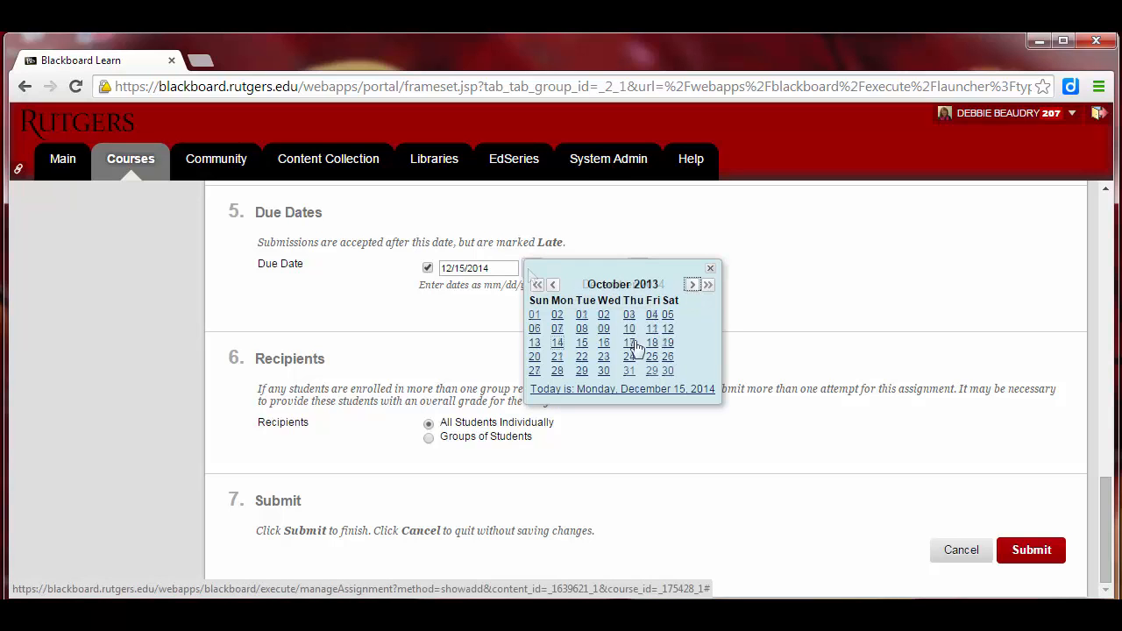
{"action": "left_click", "coordinate": [603, 343]}
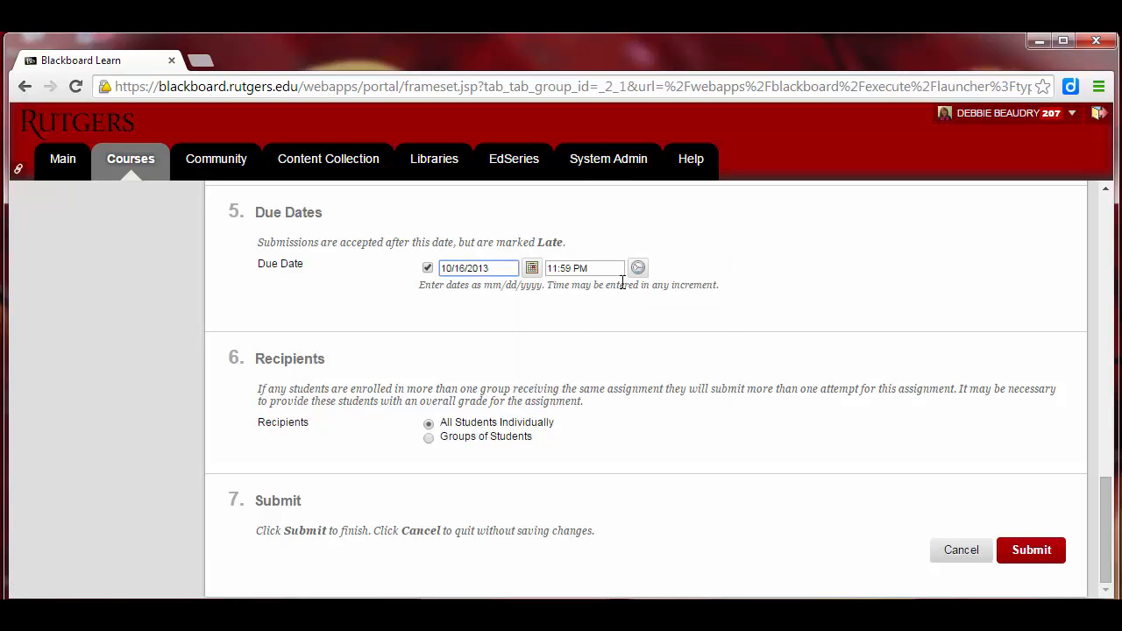
{"action": "left_click", "coordinate": [638, 268]}
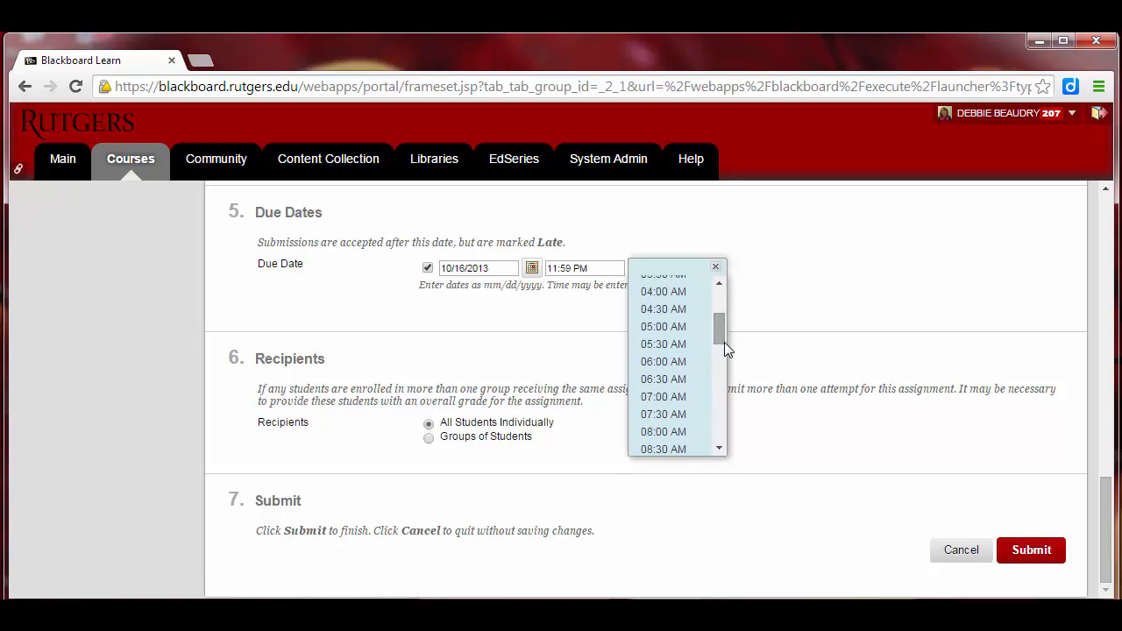
{"action": "left_click", "coordinate": [663, 431]}
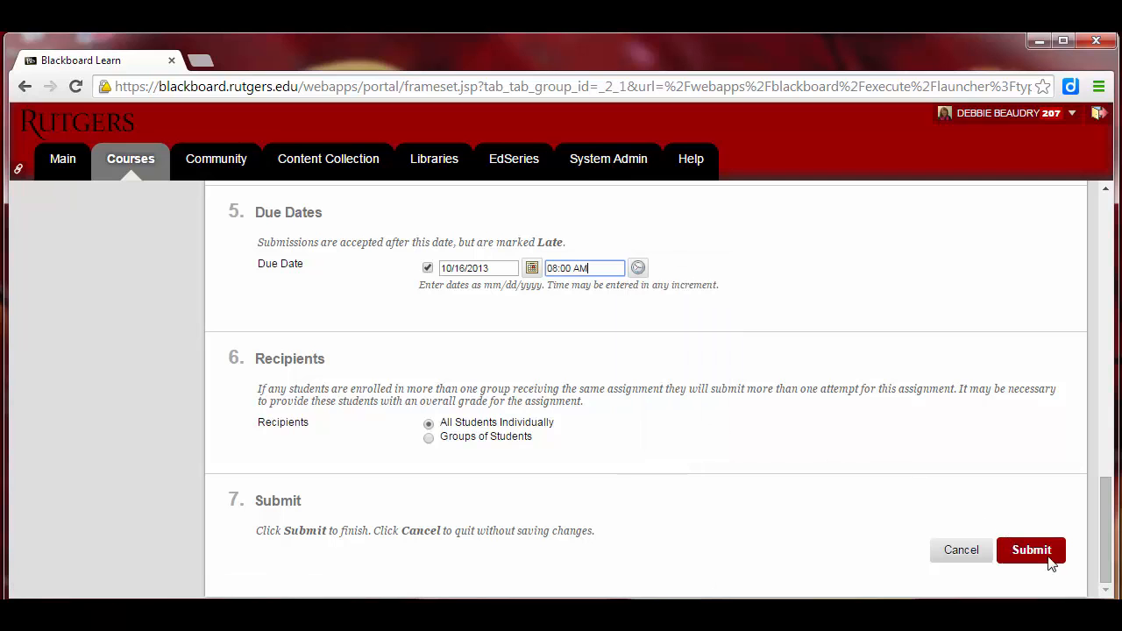
{"action": "left_click", "coordinate": [1030, 549]}
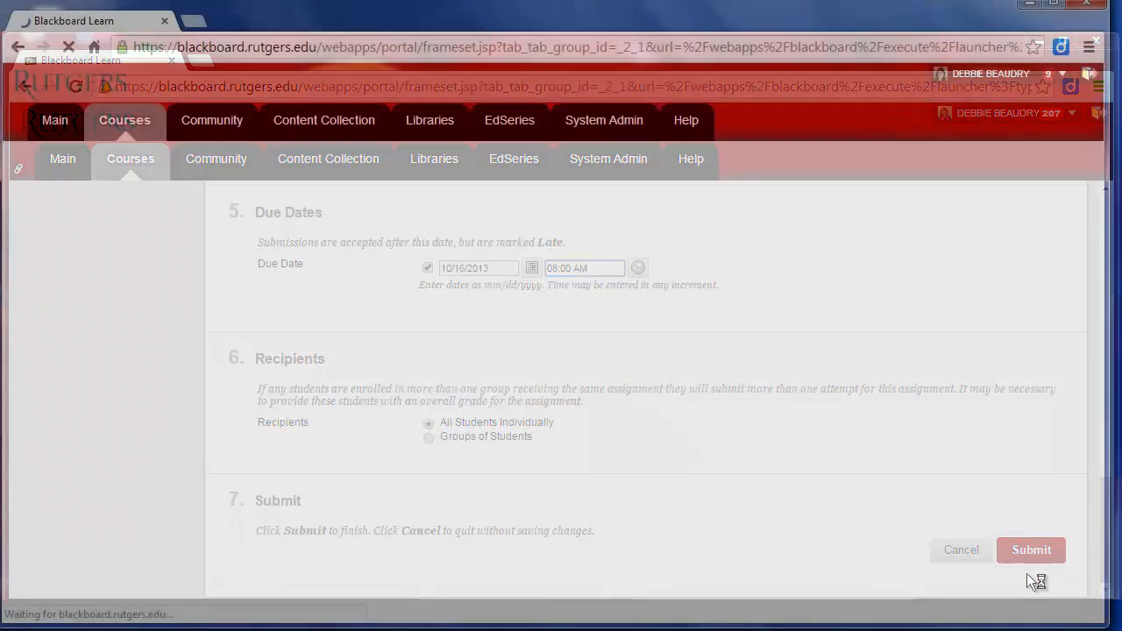
Step: Confirm Midterm exam is listed last in Assignments with Case Study 1.docx attached
{"action": "left_click", "coordinate": [1030, 549]}
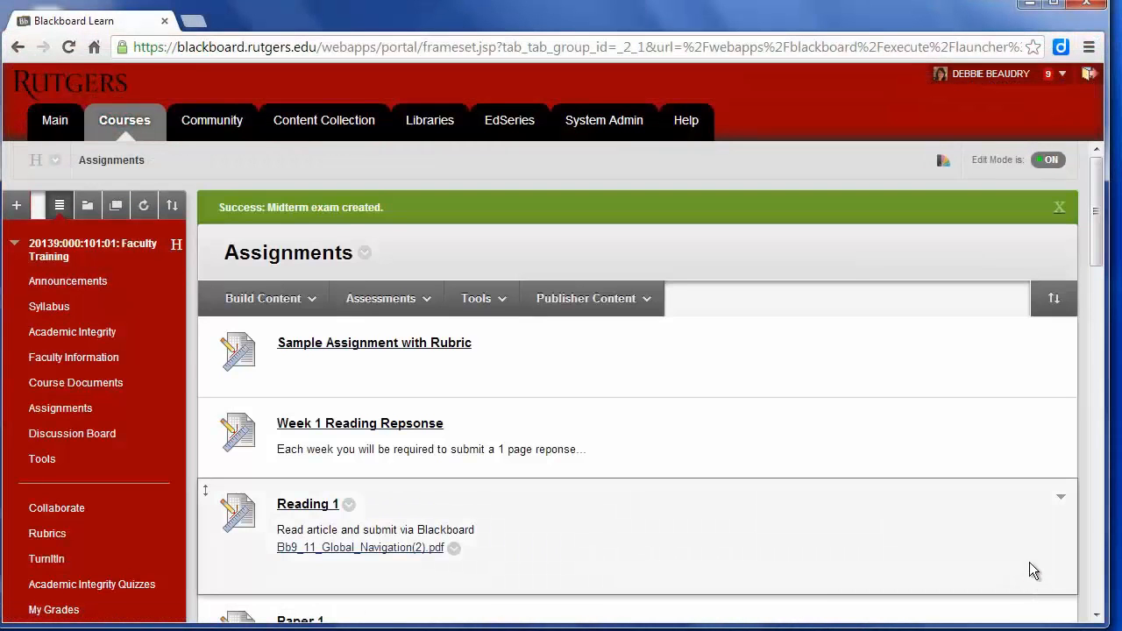
{"action": "mouse_move", "coordinate": [1094, 250]}
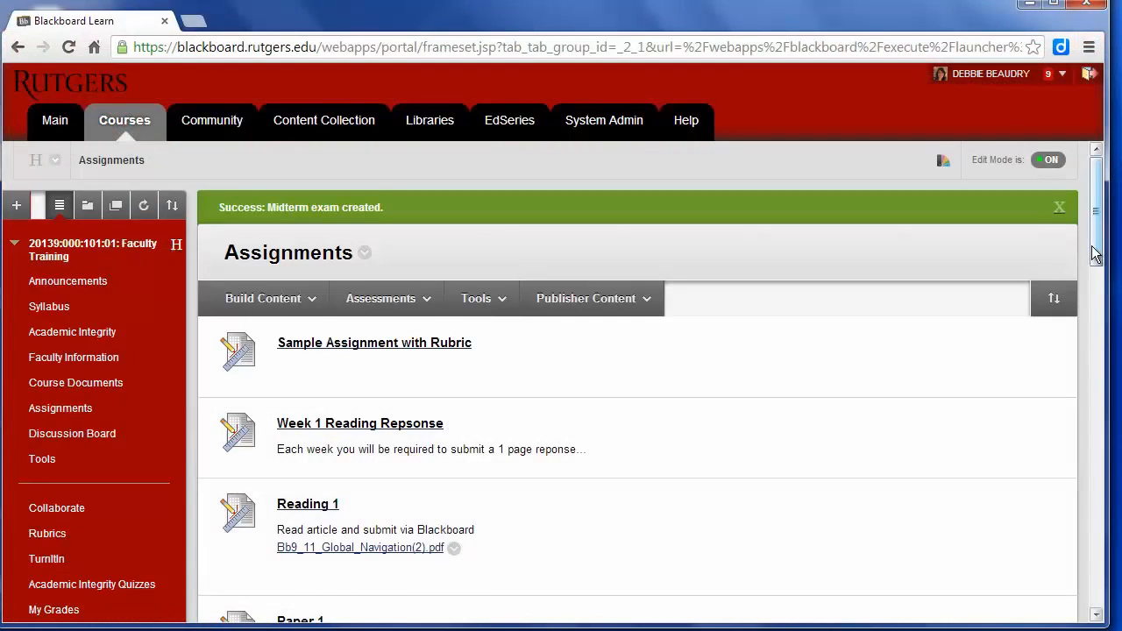
{"action": "scroll", "scroll_direction": "down", "scroll_amount": 3}
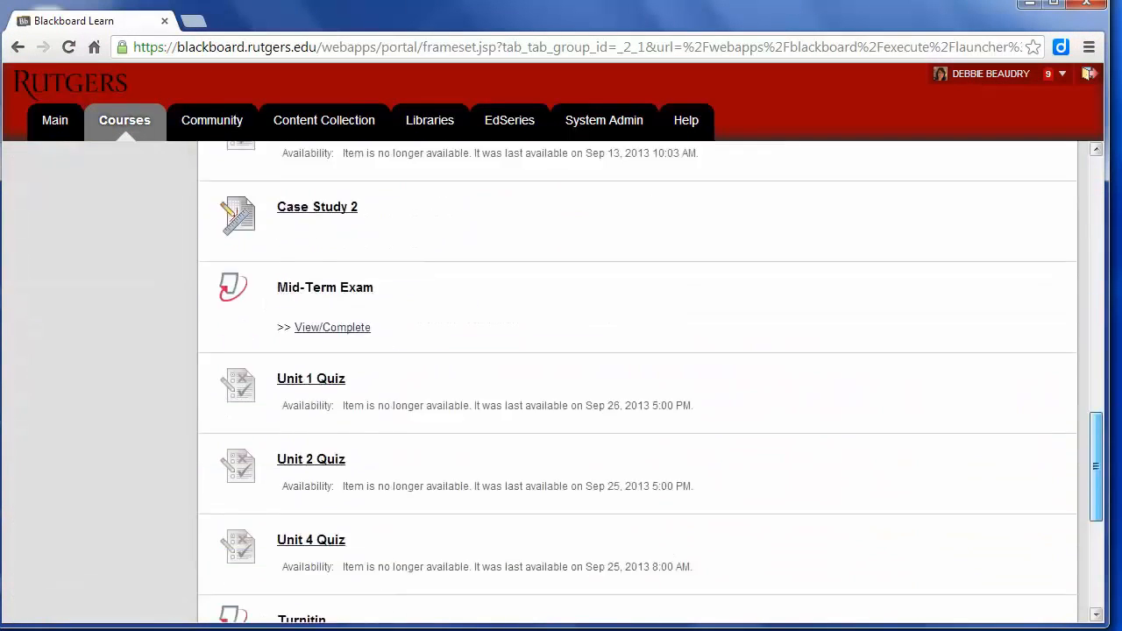
{"action": "scroll", "scroll_direction": "down", "scroll_amount": 3}
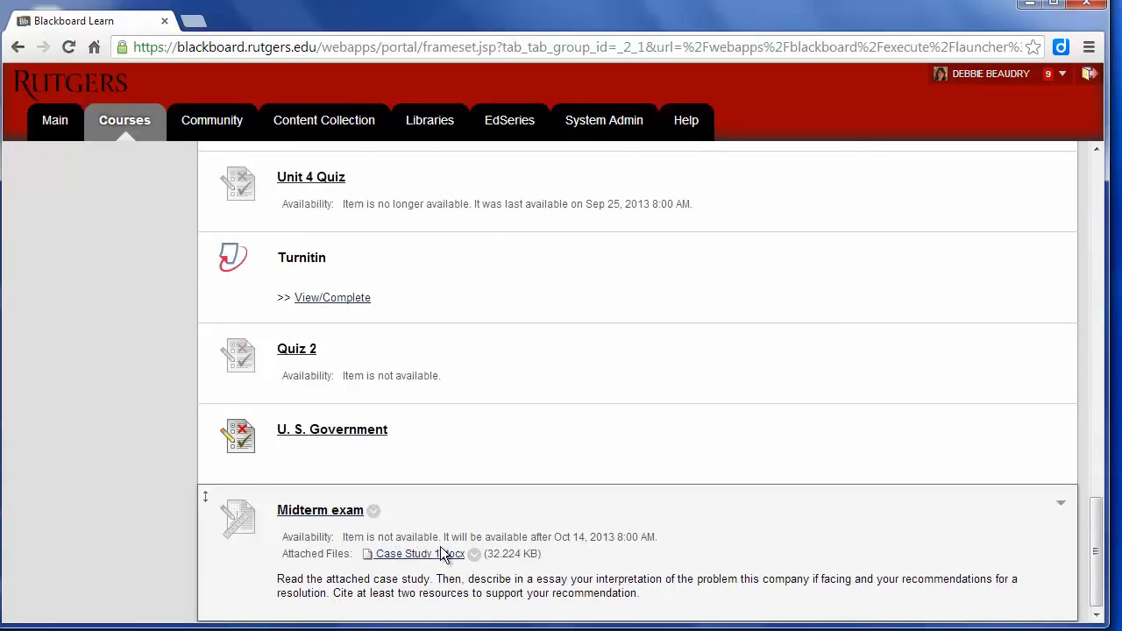
{"action": "mouse_move", "coordinate": [586, 559]}
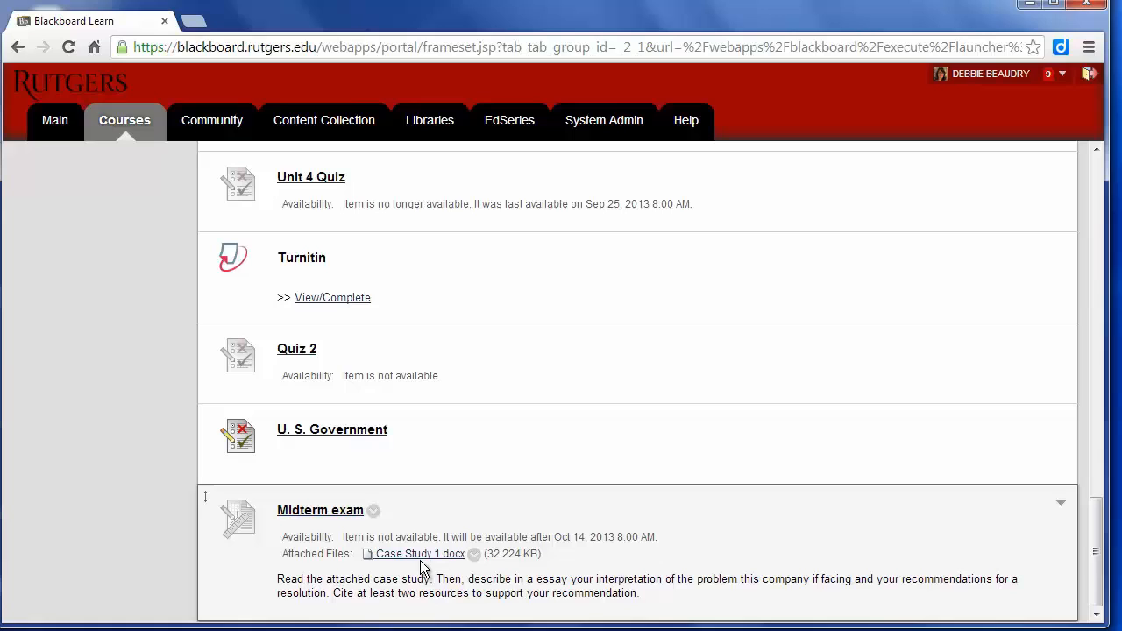
{"action": "mouse_move", "coordinate": [419, 553]}
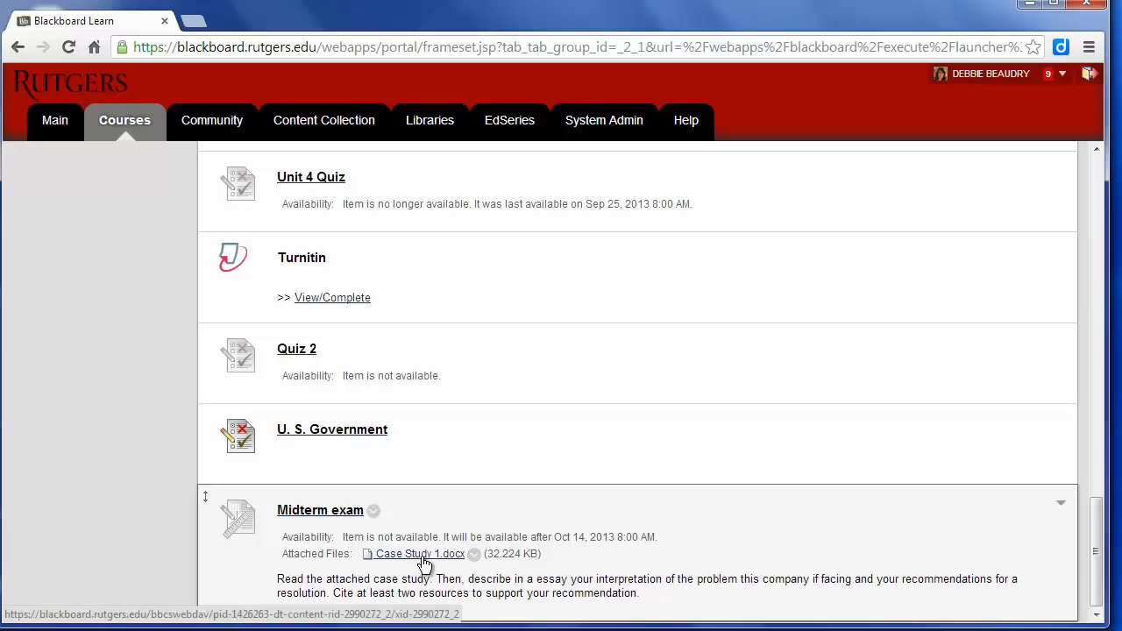
{"action": "mouse_move", "coordinate": [611, 580]}
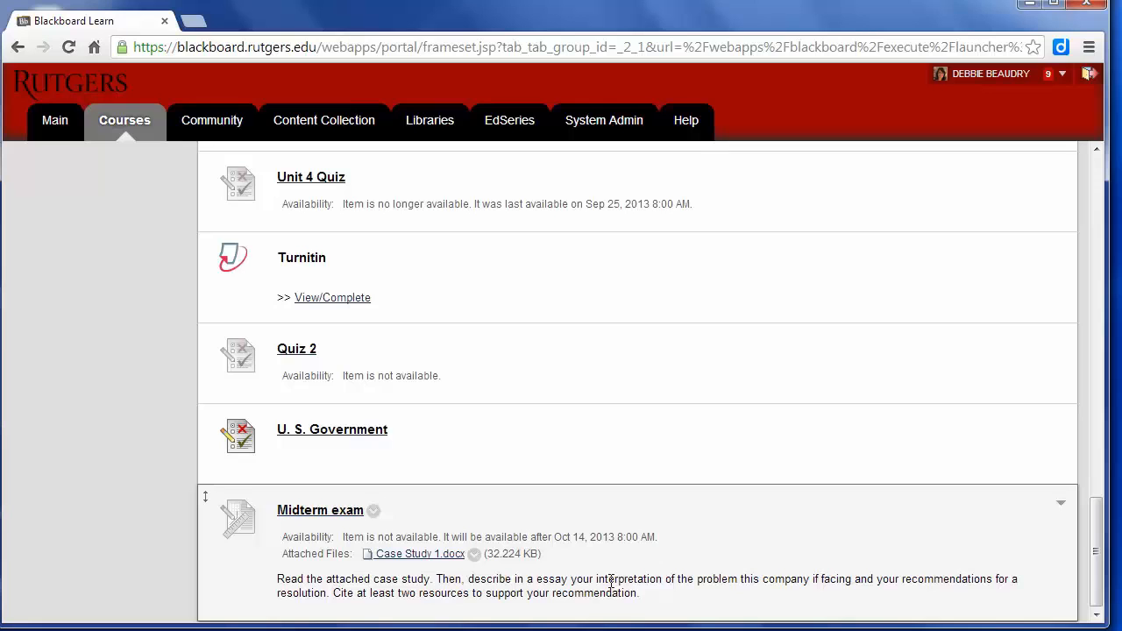
{"action": "mouse_move", "coordinate": [662, 577]}
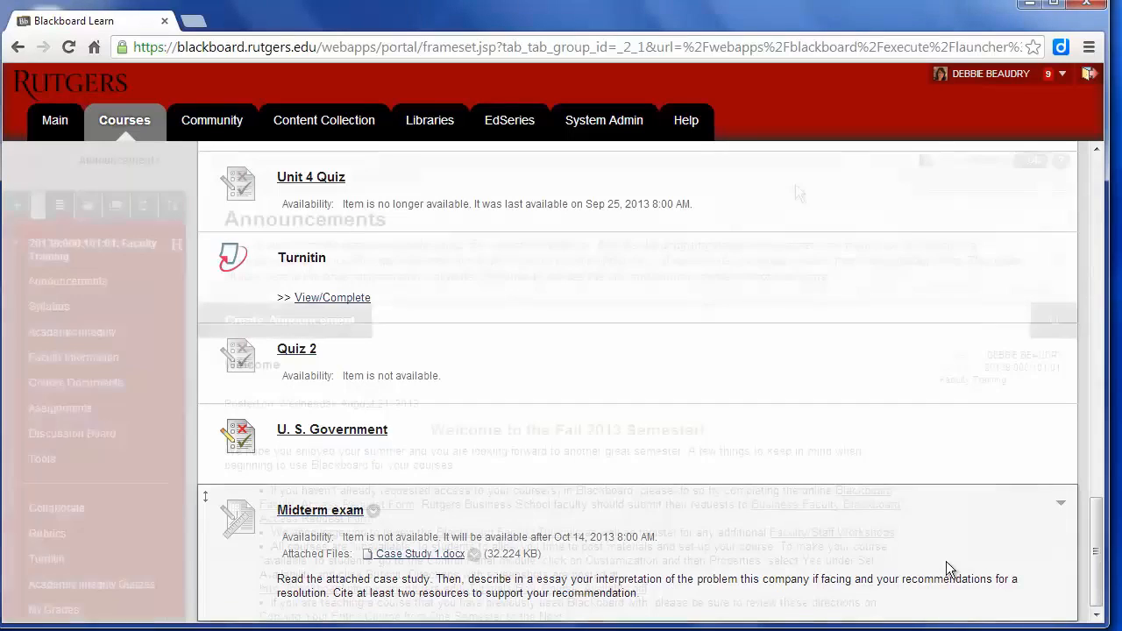
Step: Open the Full Grade Center and scroll right to the Midterm exam column
{"action": "left_click", "coordinate": [67, 280]}
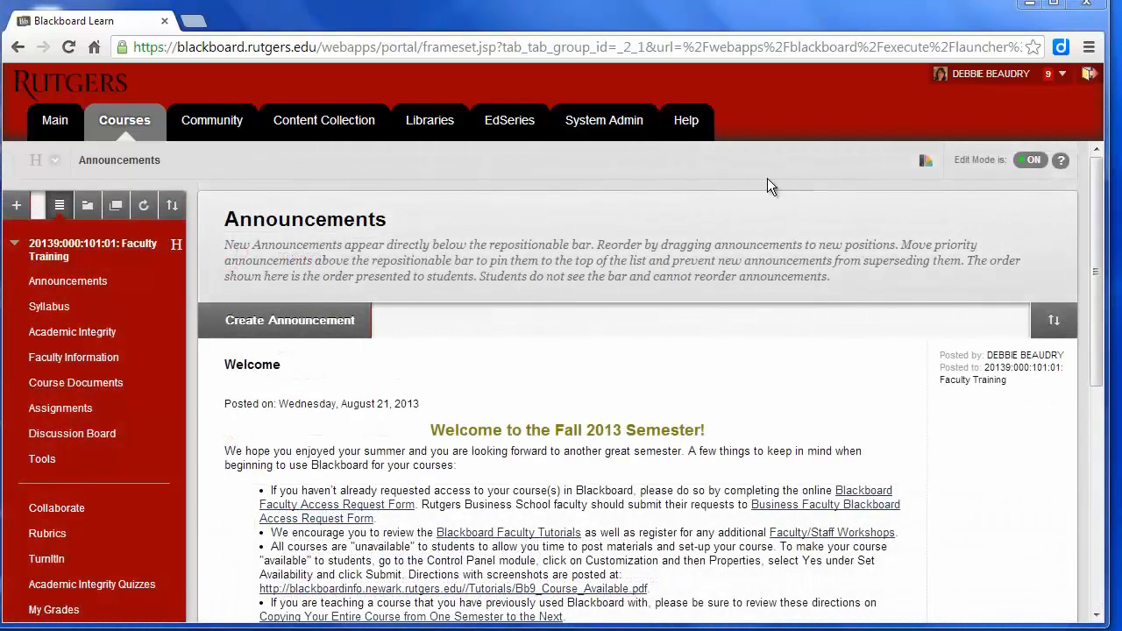
{"action": "scroll", "scroll_direction": "down", "scroll_amount": 3}
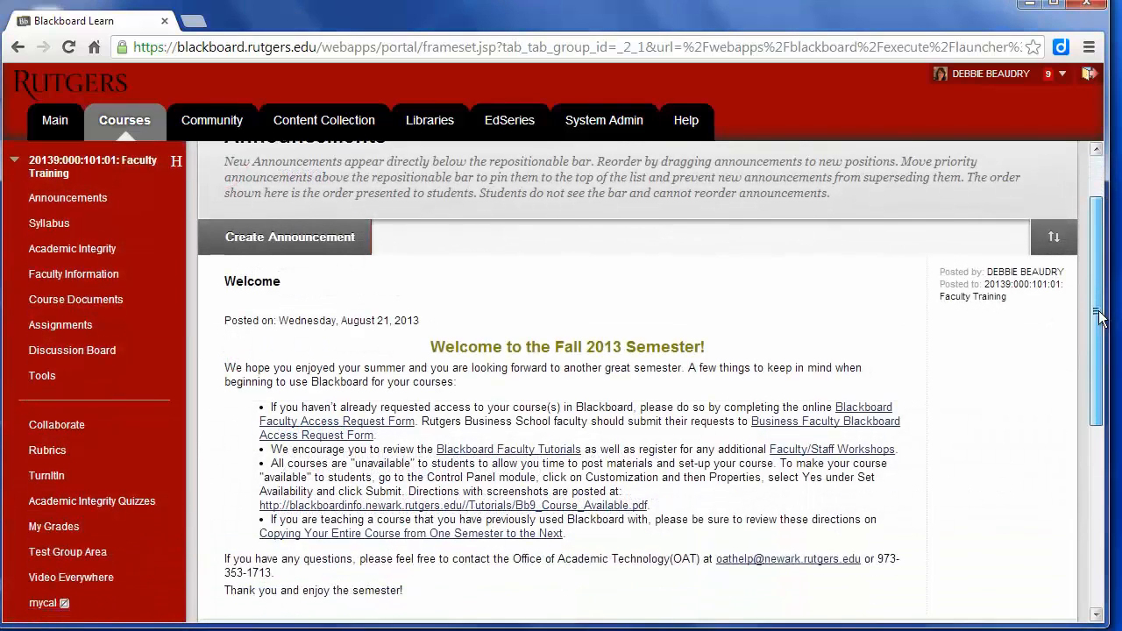
{"action": "scroll", "scroll_direction": "down", "scroll_amount": 3}
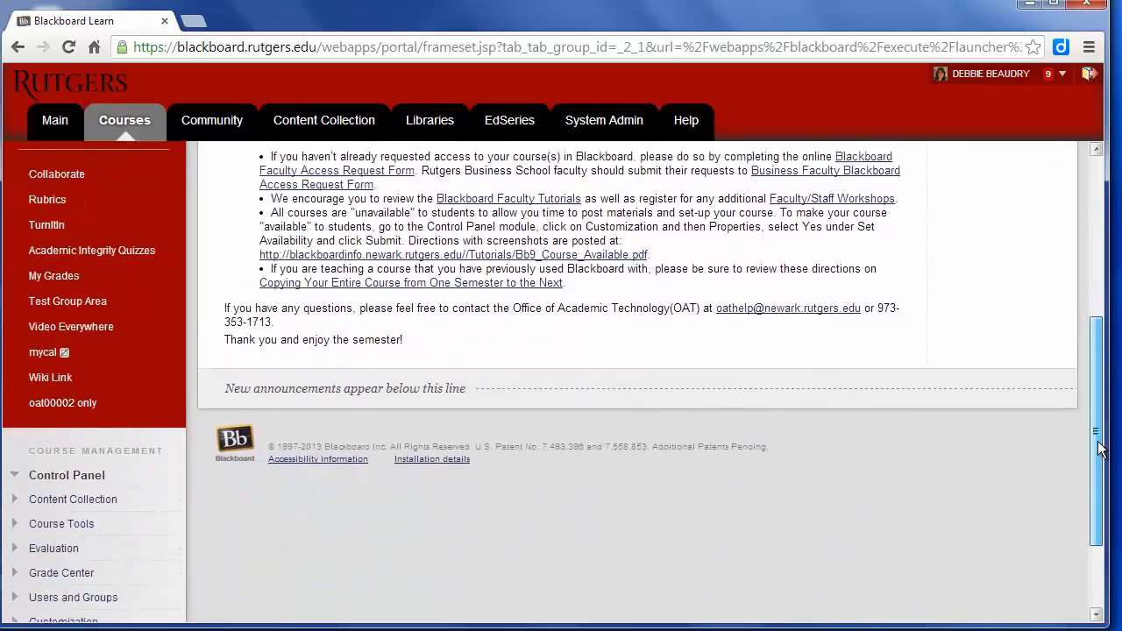
{"action": "scroll", "scroll_direction": "down", "scroll_amount": 3}
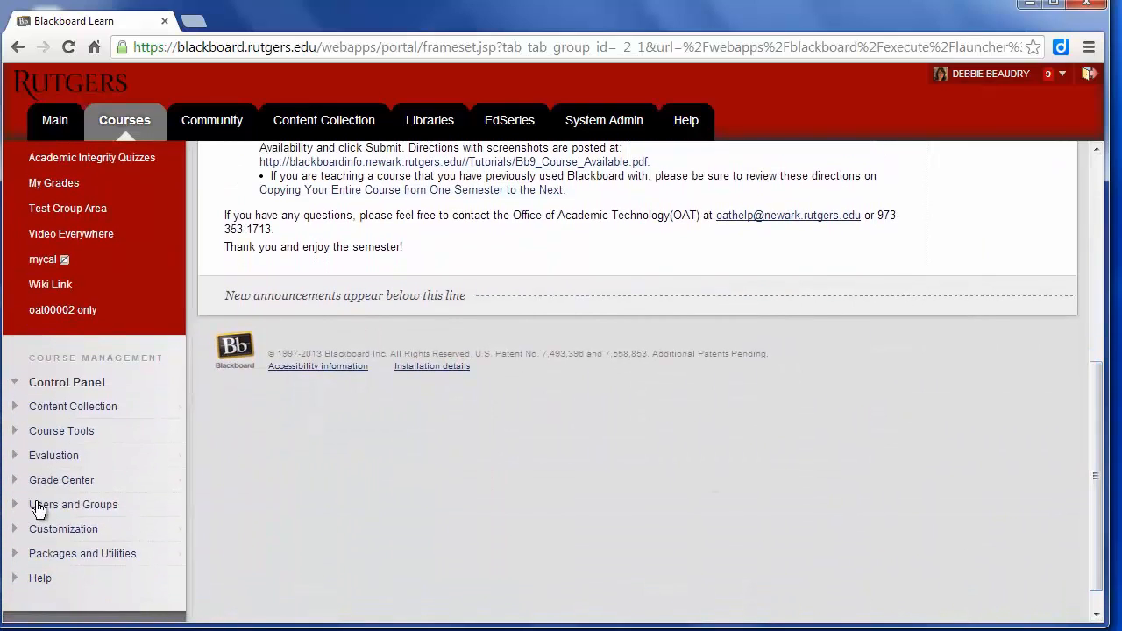
{"action": "left_click", "coordinate": [62, 480]}
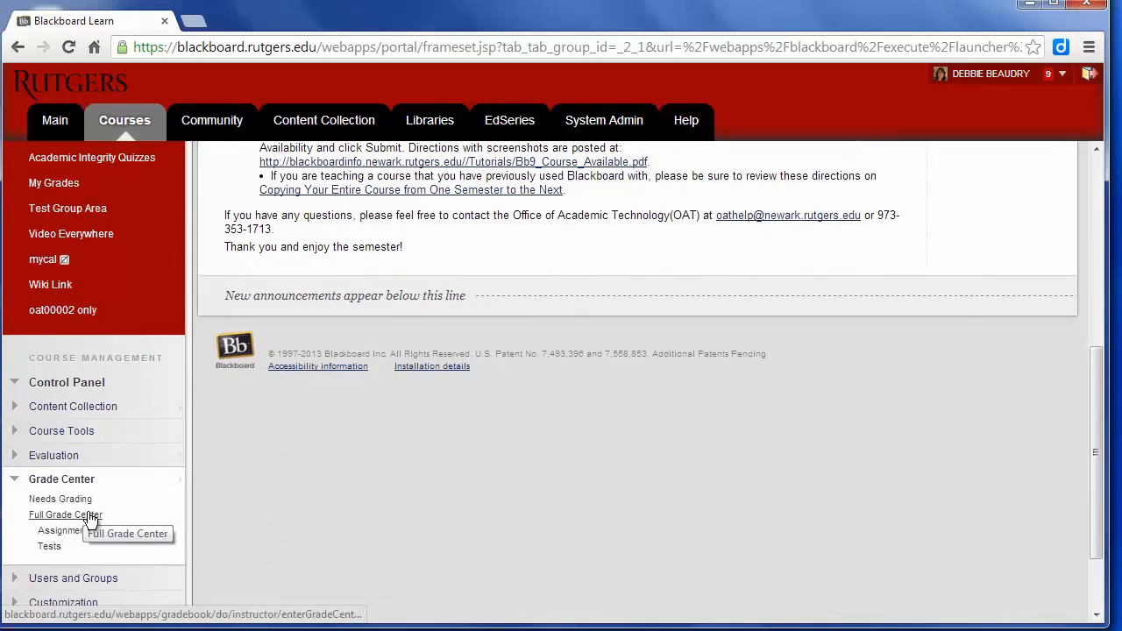
{"action": "left_click", "coordinate": [65, 514]}
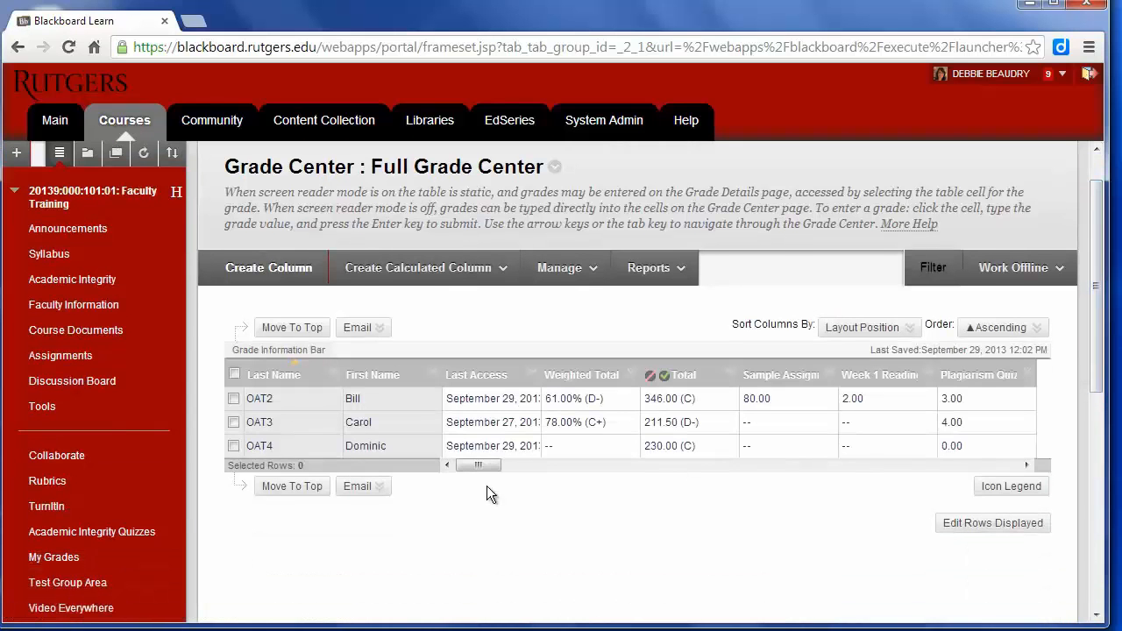
{"action": "scroll", "scroll_direction": "right", "scroll_amount": 3}
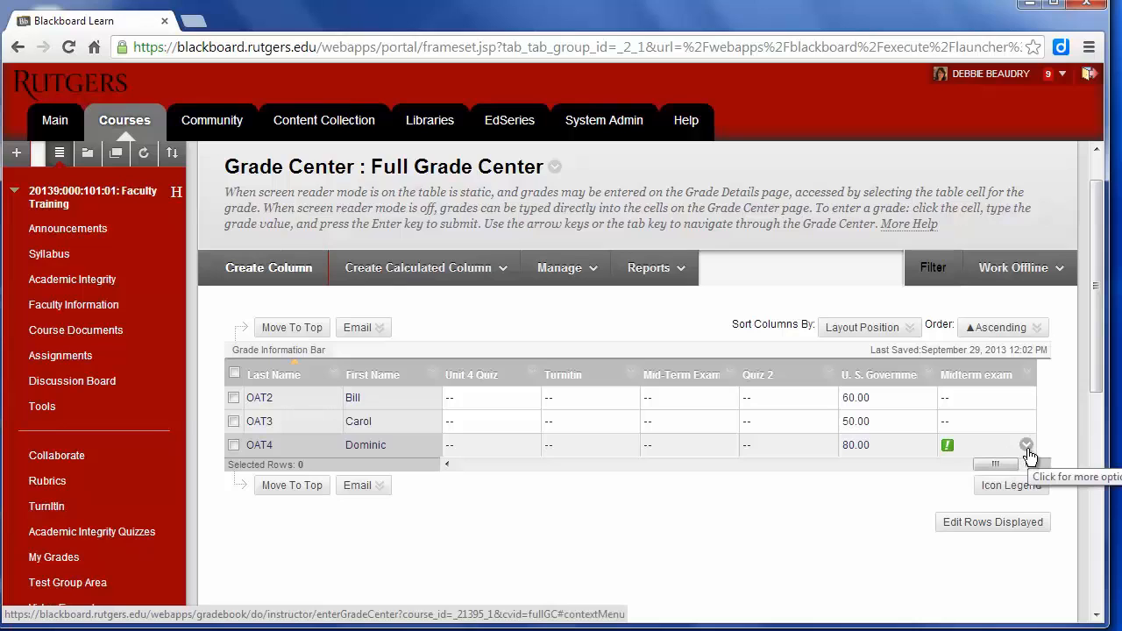
Step: Open Dominic's Midterm exam attempt and review his attached essay in Word
{"action": "left_click", "coordinate": [1025, 445]}
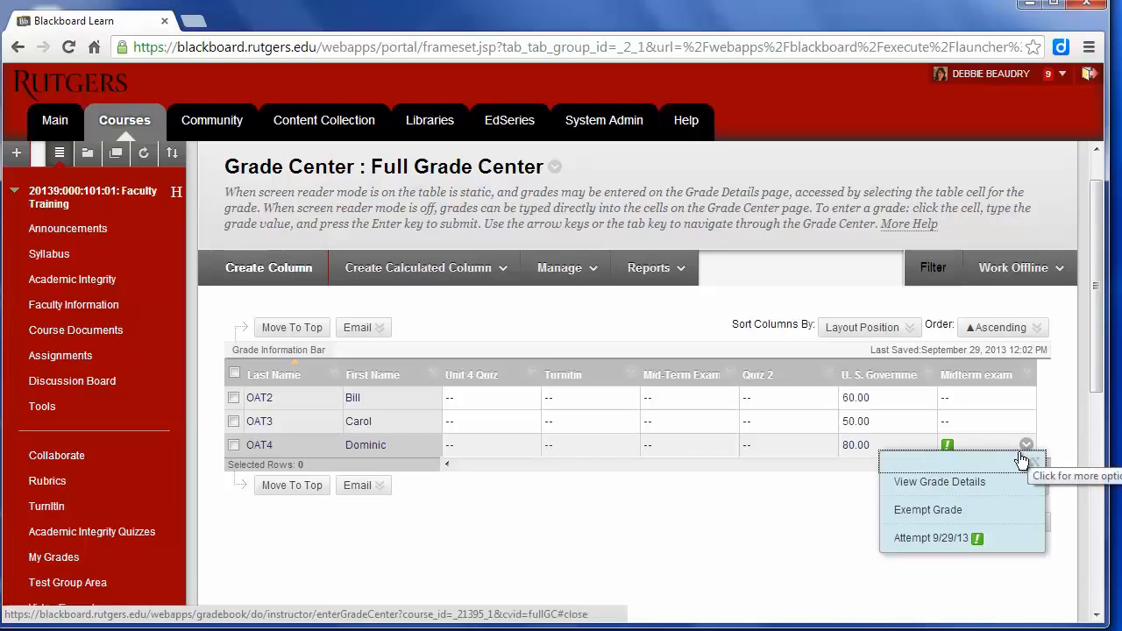
{"action": "mouse_move", "coordinate": [929, 549]}
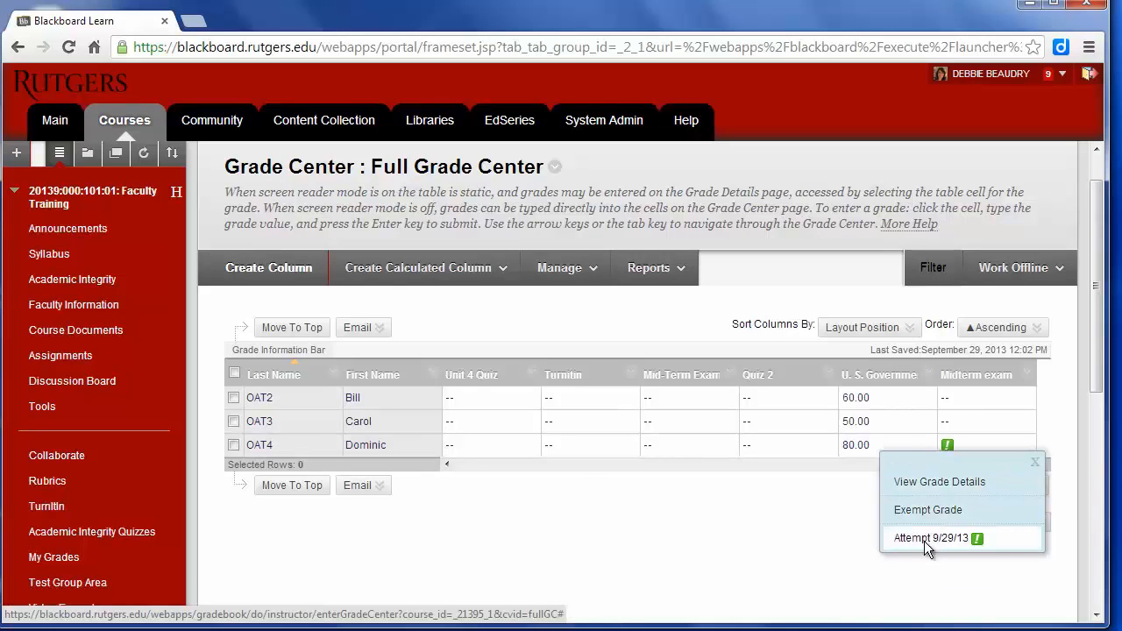
{"action": "left_click", "coordinate": [931, 538]}
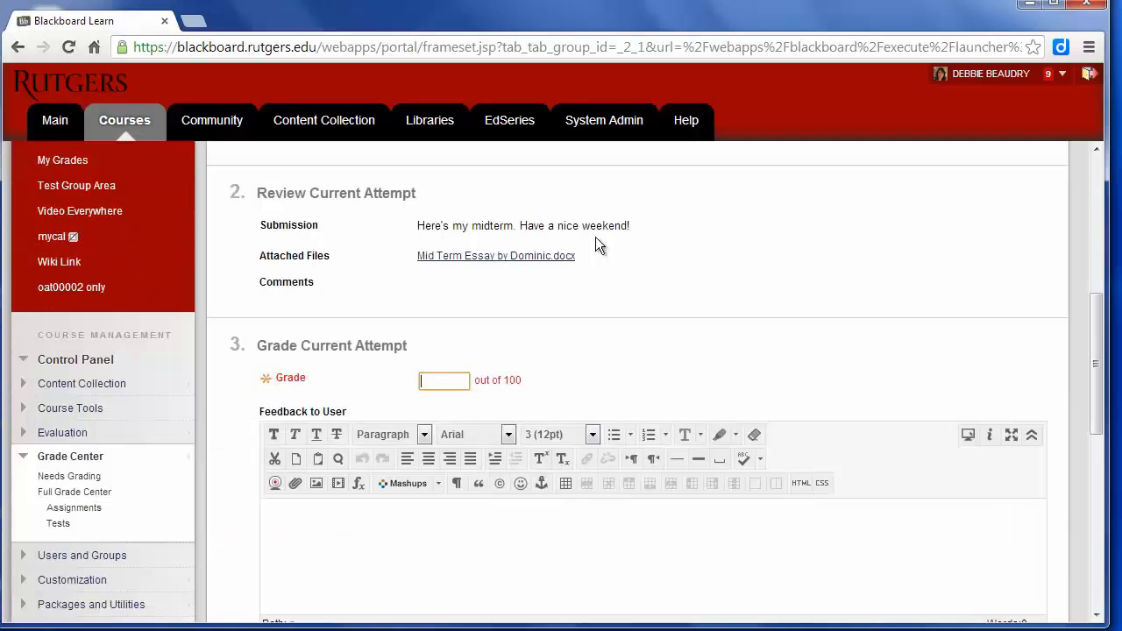
{"action": "mouse_move", "coordinate": [480, 255]}
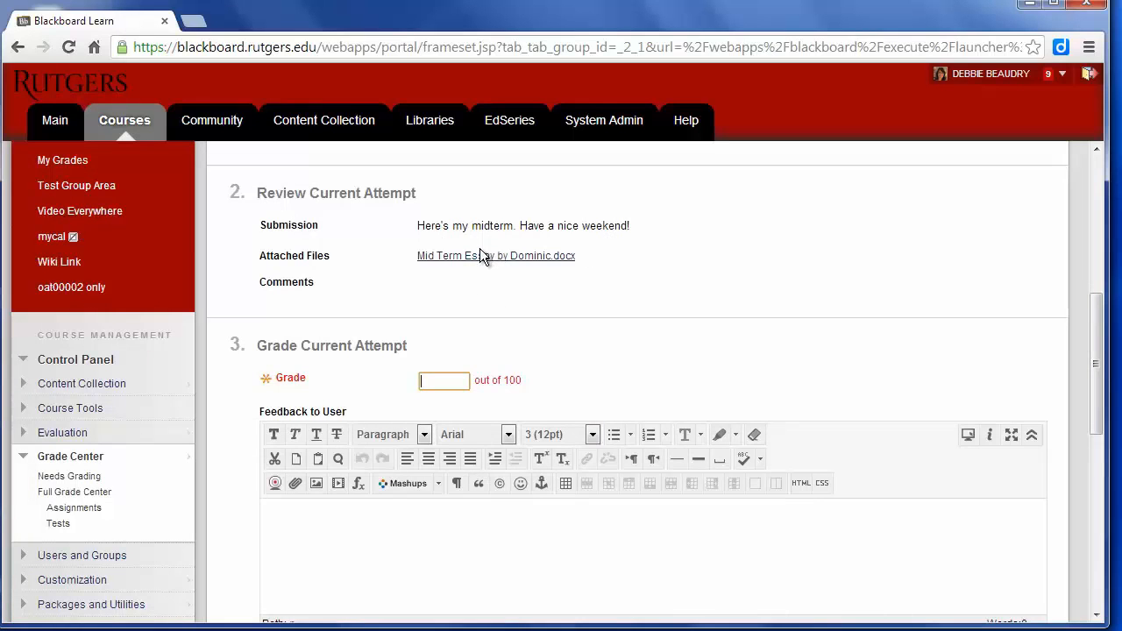
{"action": "mouse_move", "coordinate": [469, 258]}
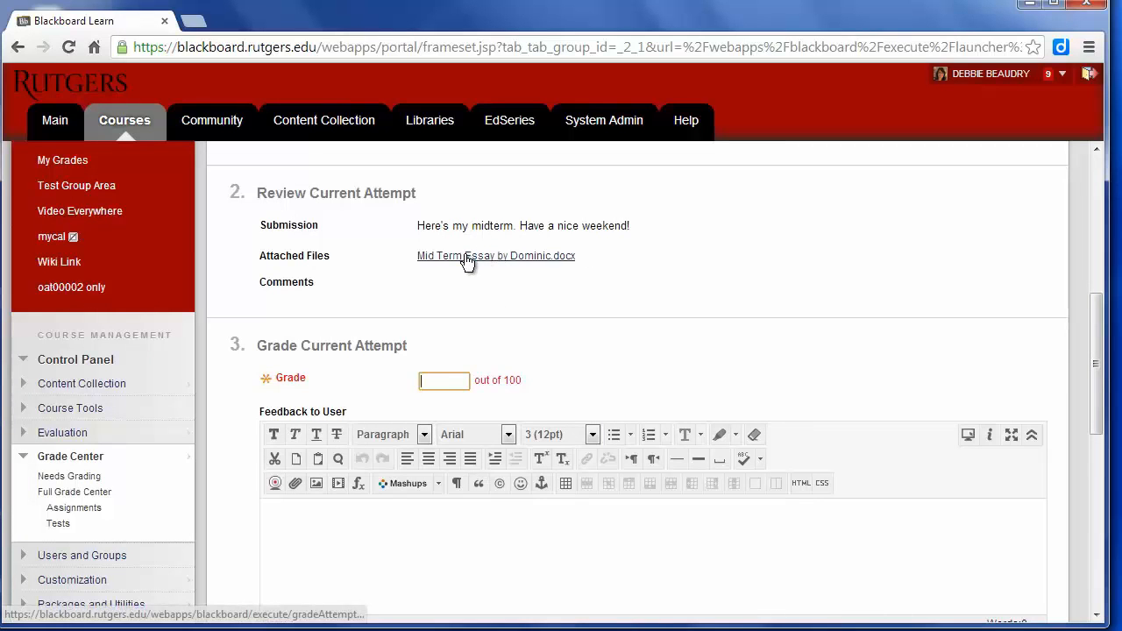
{"action": "left_click", "coordinate": [495, 255]}
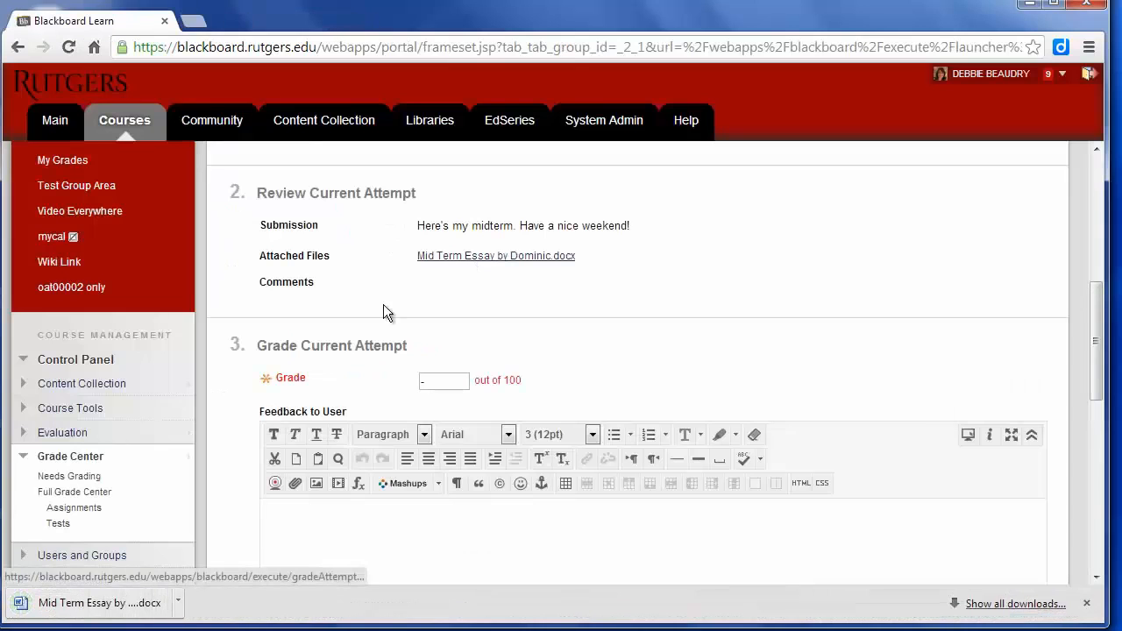
{"action": "left_click", "coordinate": [495, 255]}
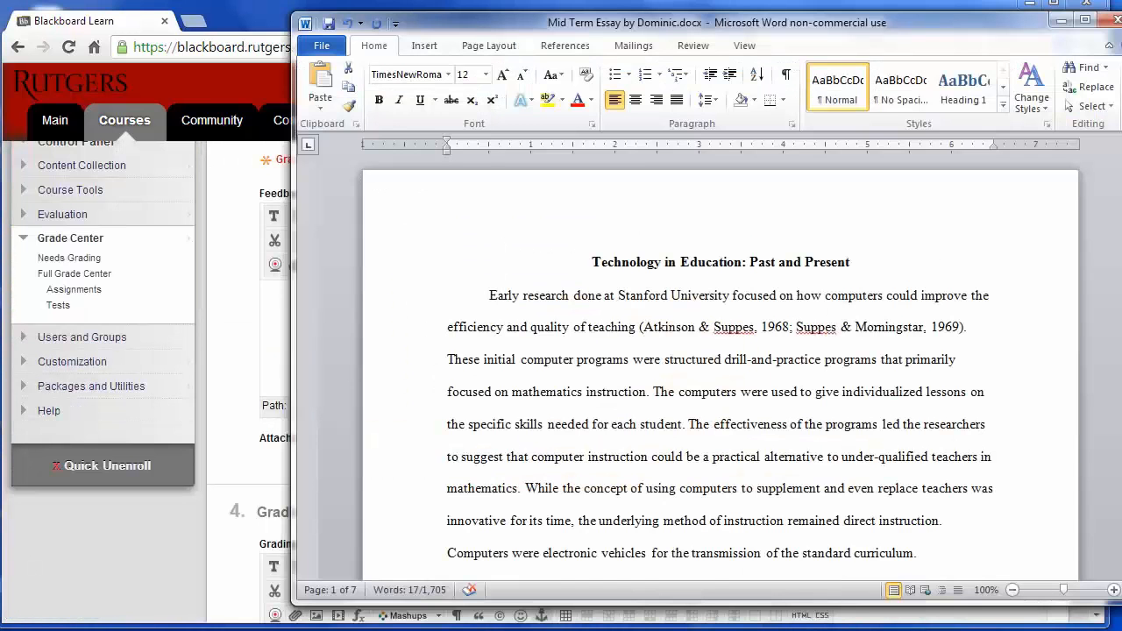
{"action": "scroll", "scroll_direction": "down", "scroll_amount": 3}
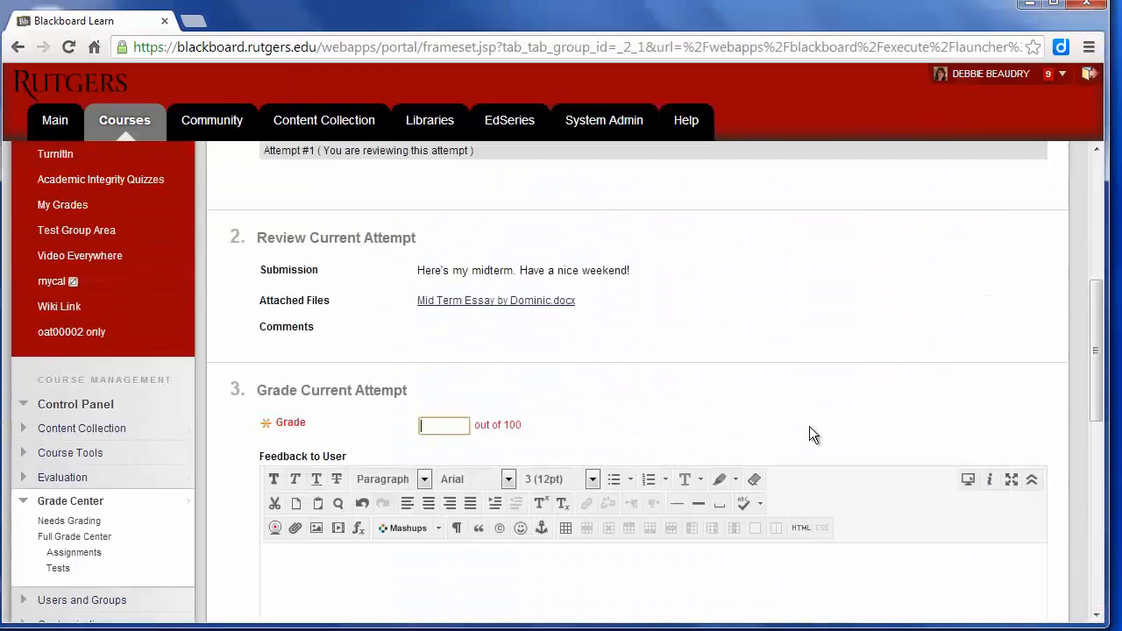
Step: Grade Dominic's midterm 95, add feedback asking for more thorough cause analysis, and submit
{"action": "type", "text": "95"}
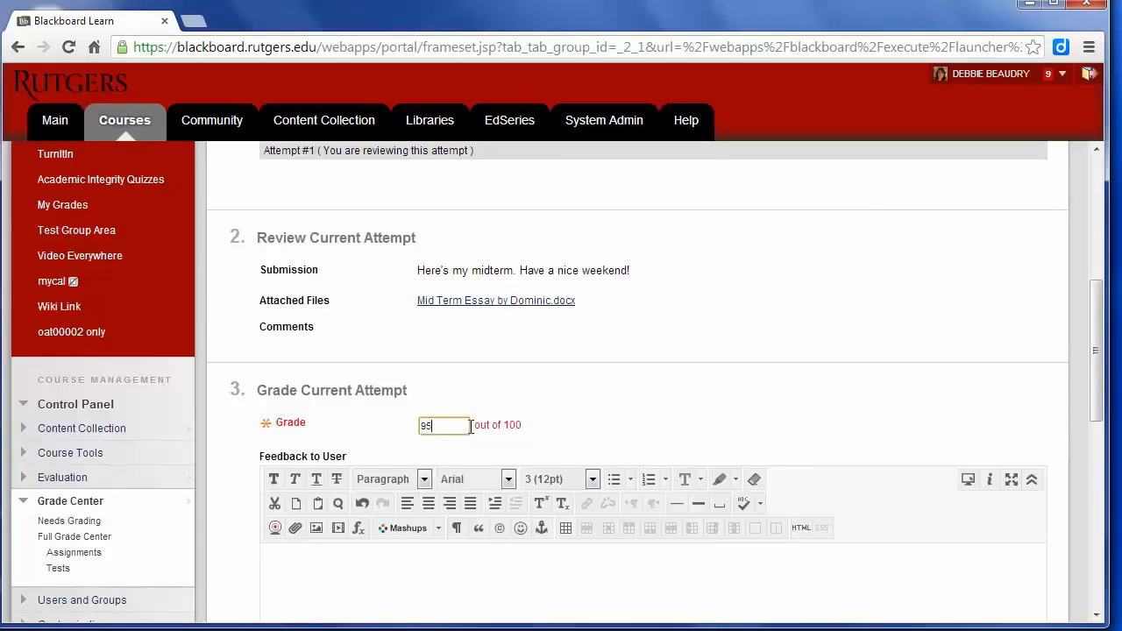
{"action": "scroll", "scroll_direction": "down", "scroll_amount": 3}
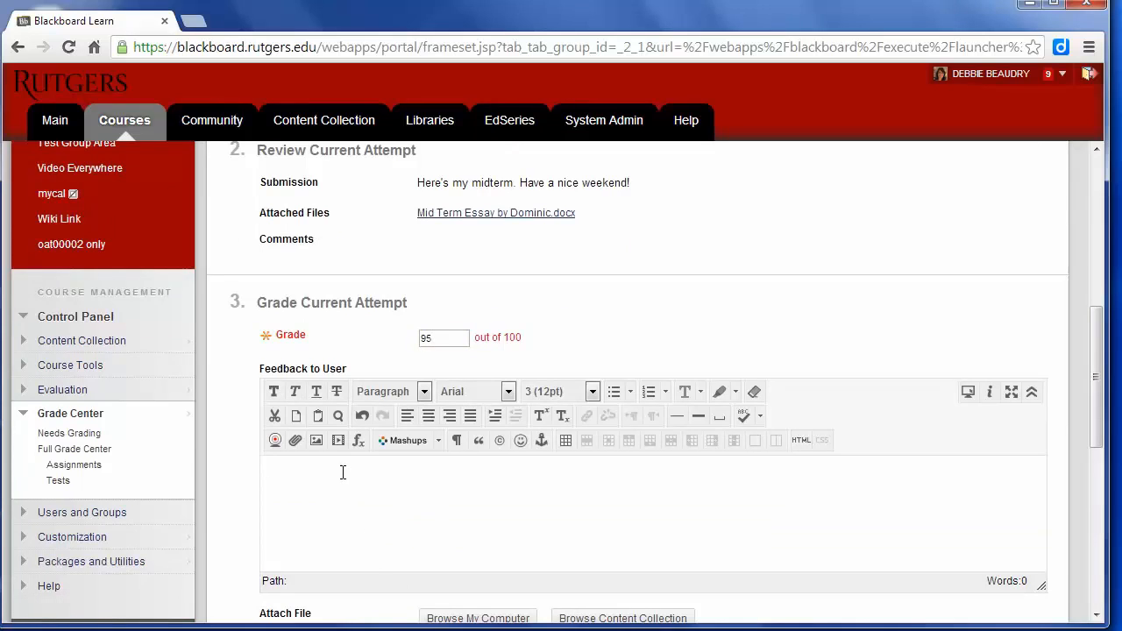
{"action": "type", "text": "Your writing is clear, but you needed to be more thorough in your analysis of the causes."}
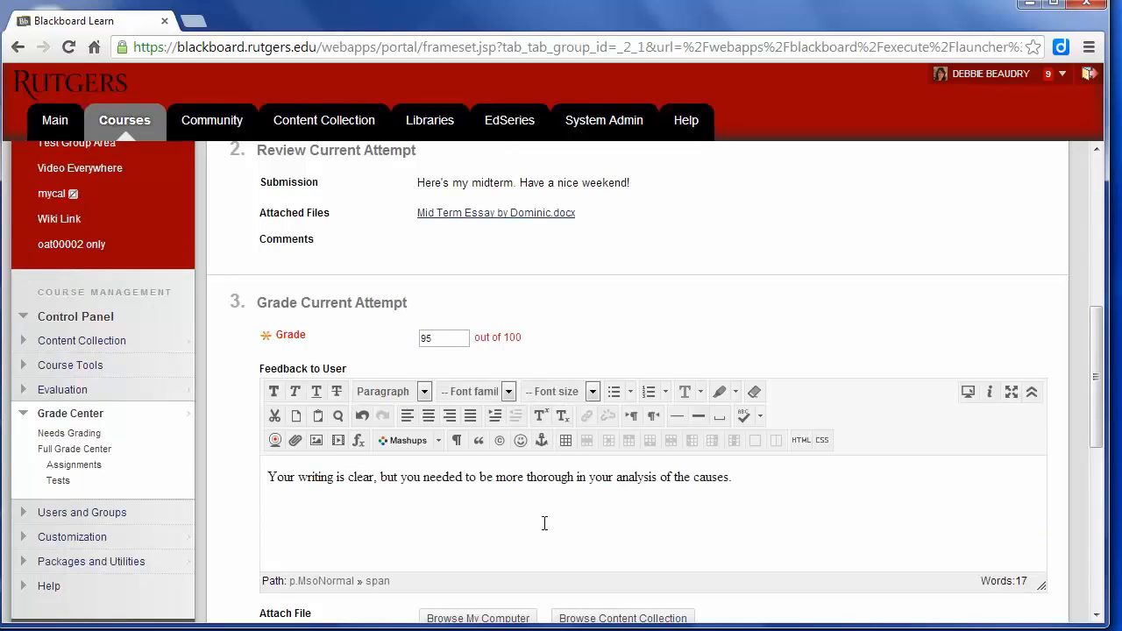
{"action": "scroll", "scroll_direction": "down", "scroll_amount": 3}
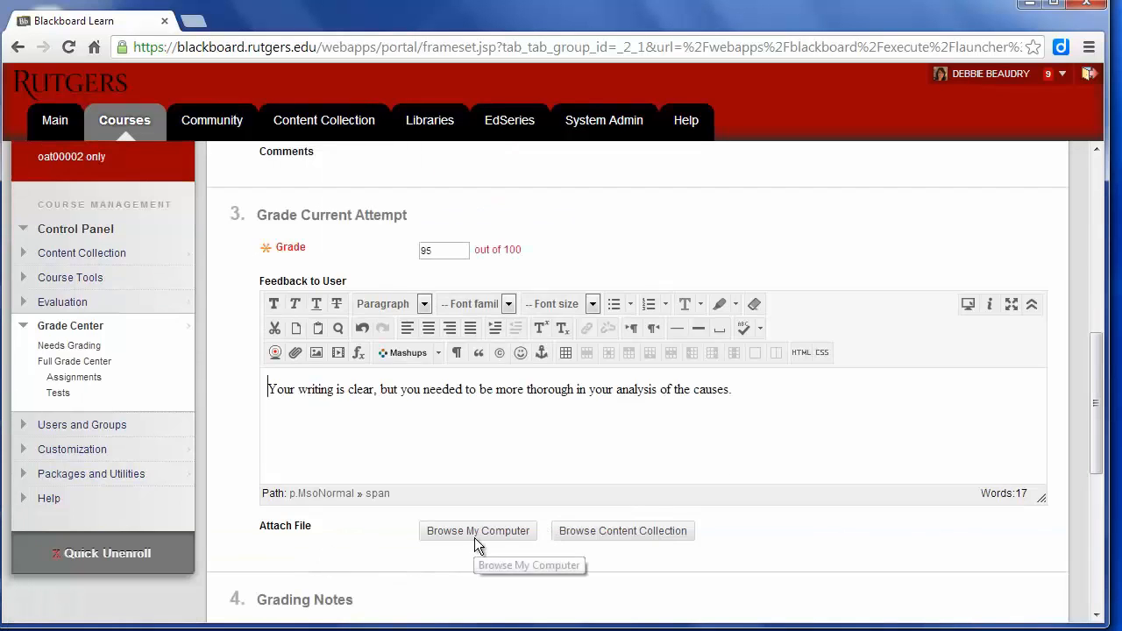
{"action": "mouse_move", "coordinate": [487, 543]}
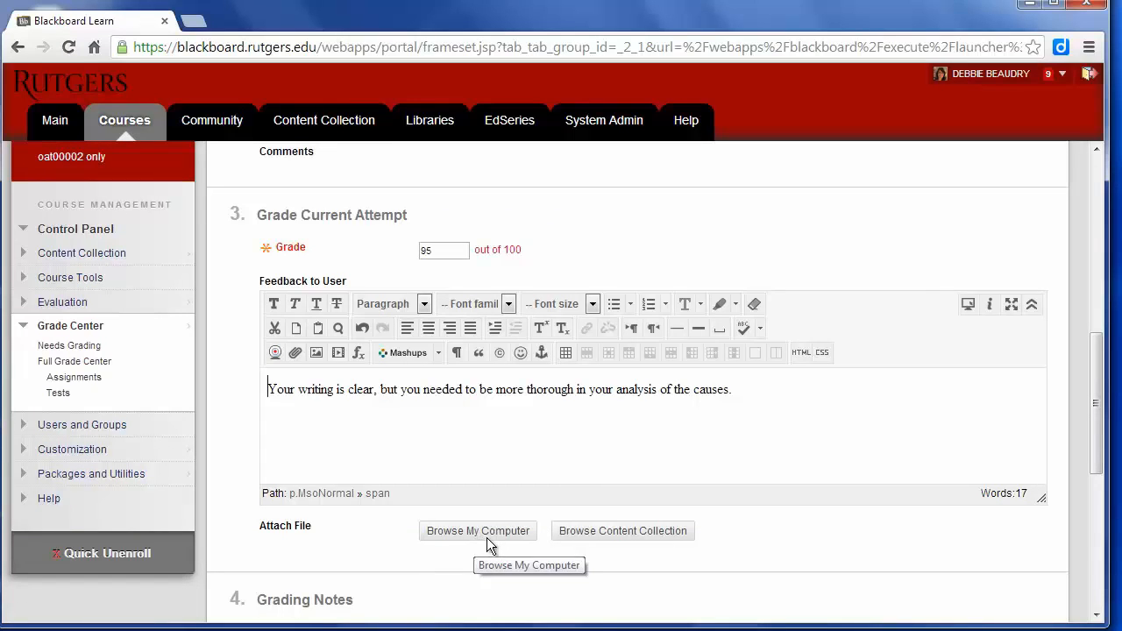
{"action": "scroll", "scroll_direction": "down", "scroll_amount": 3}
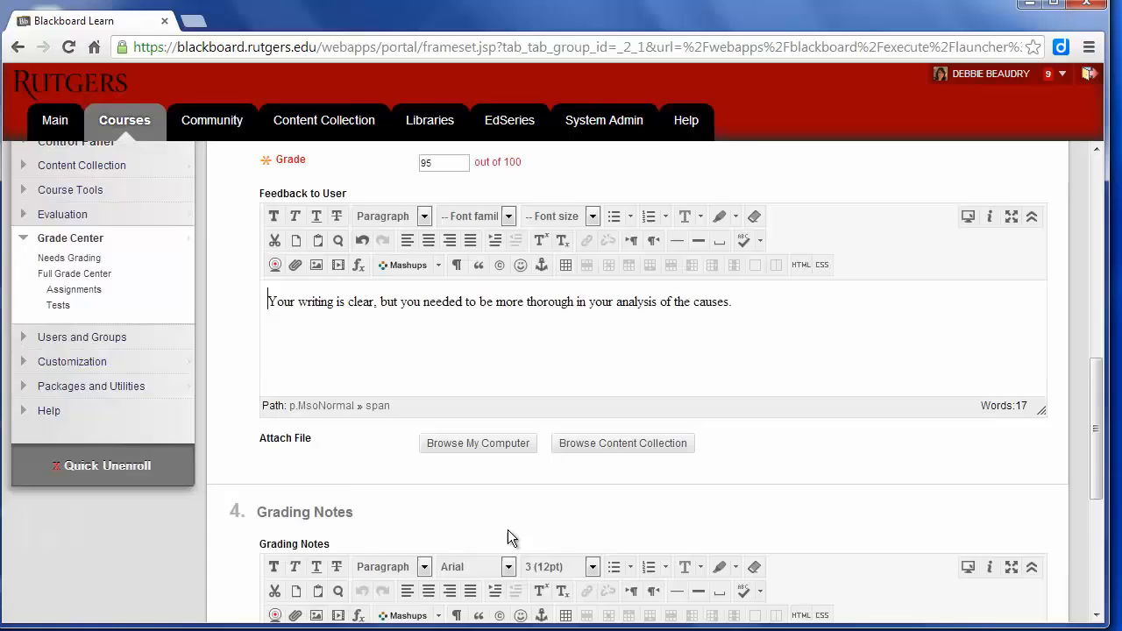
{"action": "left_click", "coordinate": [931, 575]}
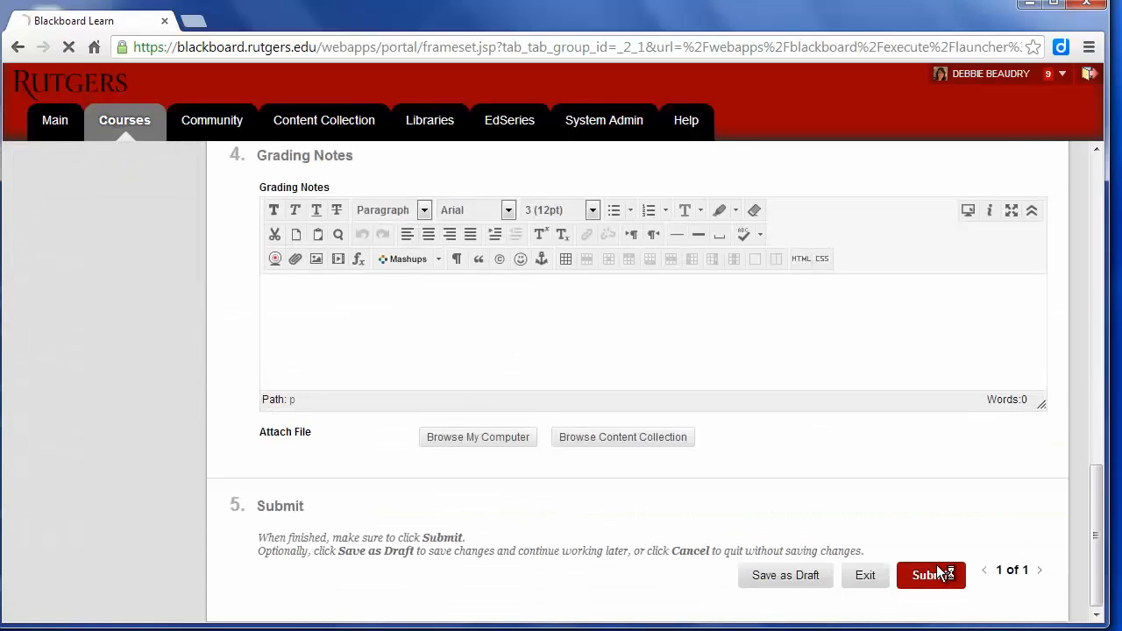
{"action": "left_click", "coordinate": [931, 575]}
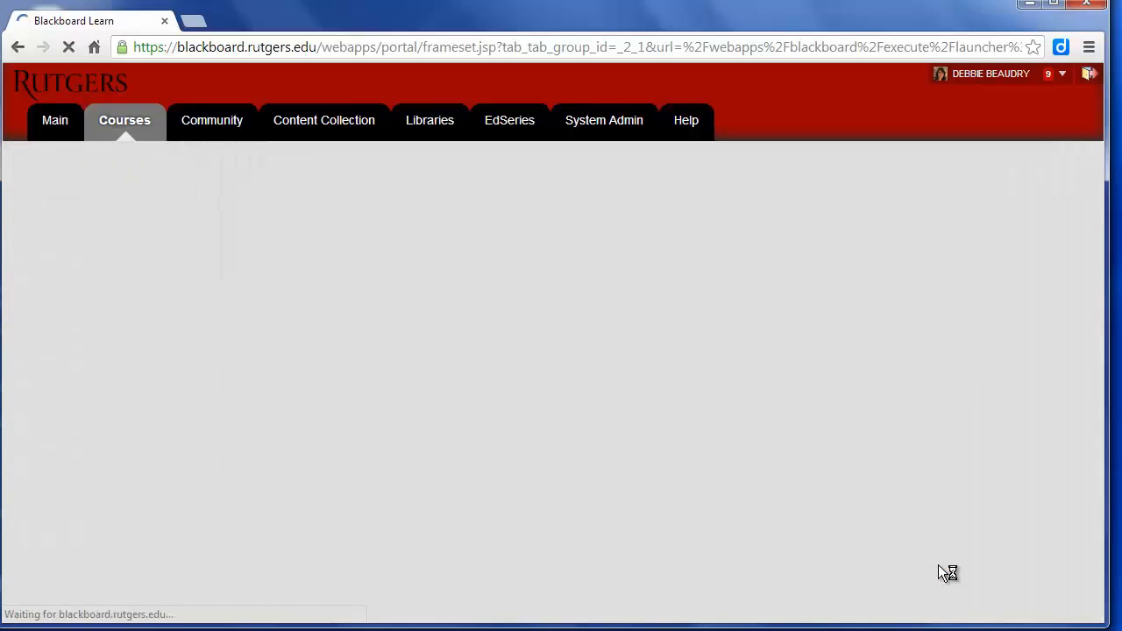